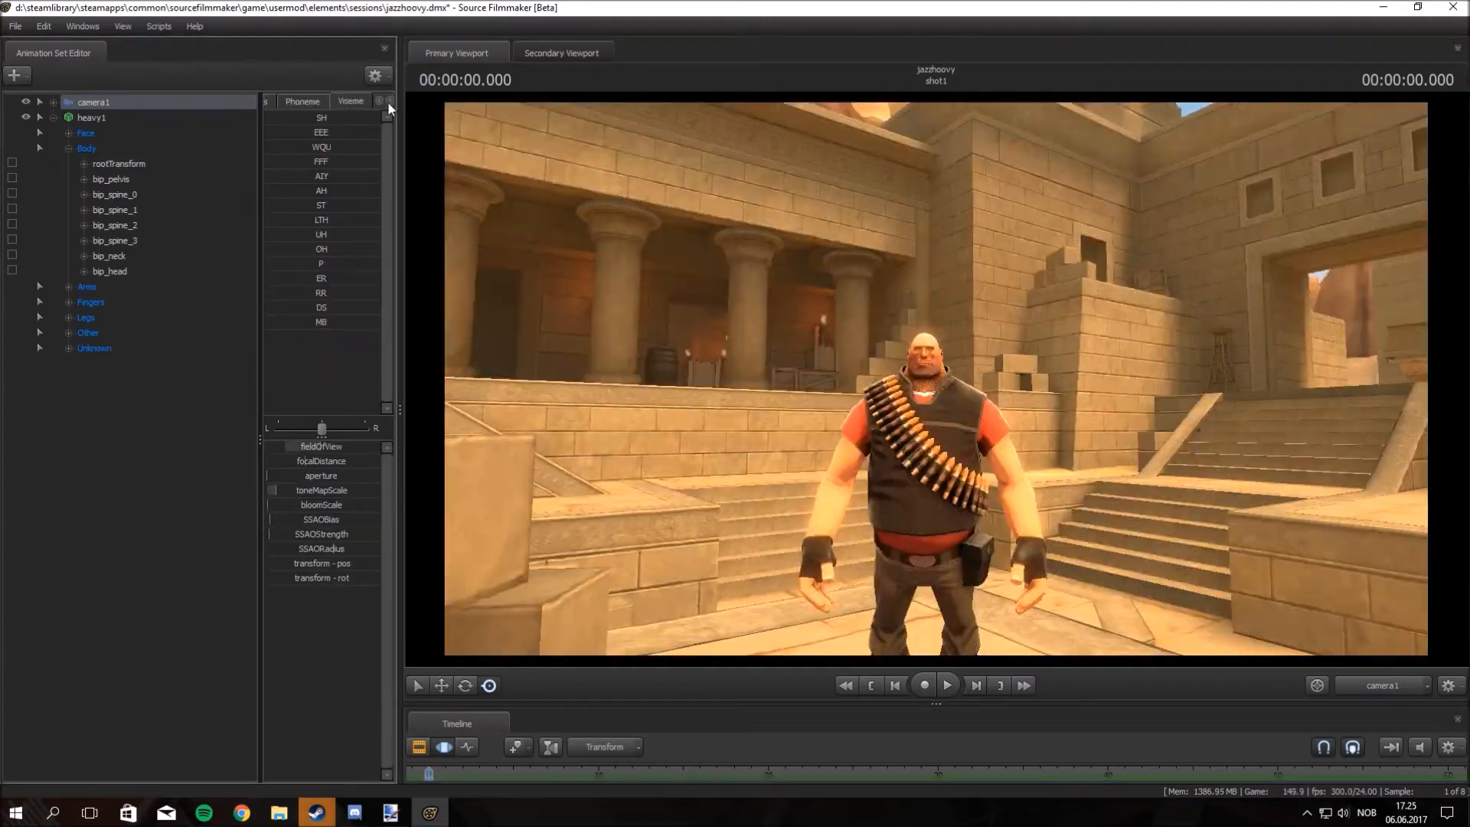
- Add the bear hat, goggles and mask cosmetics to heavy1 and create a new light
left_click(92, 117)
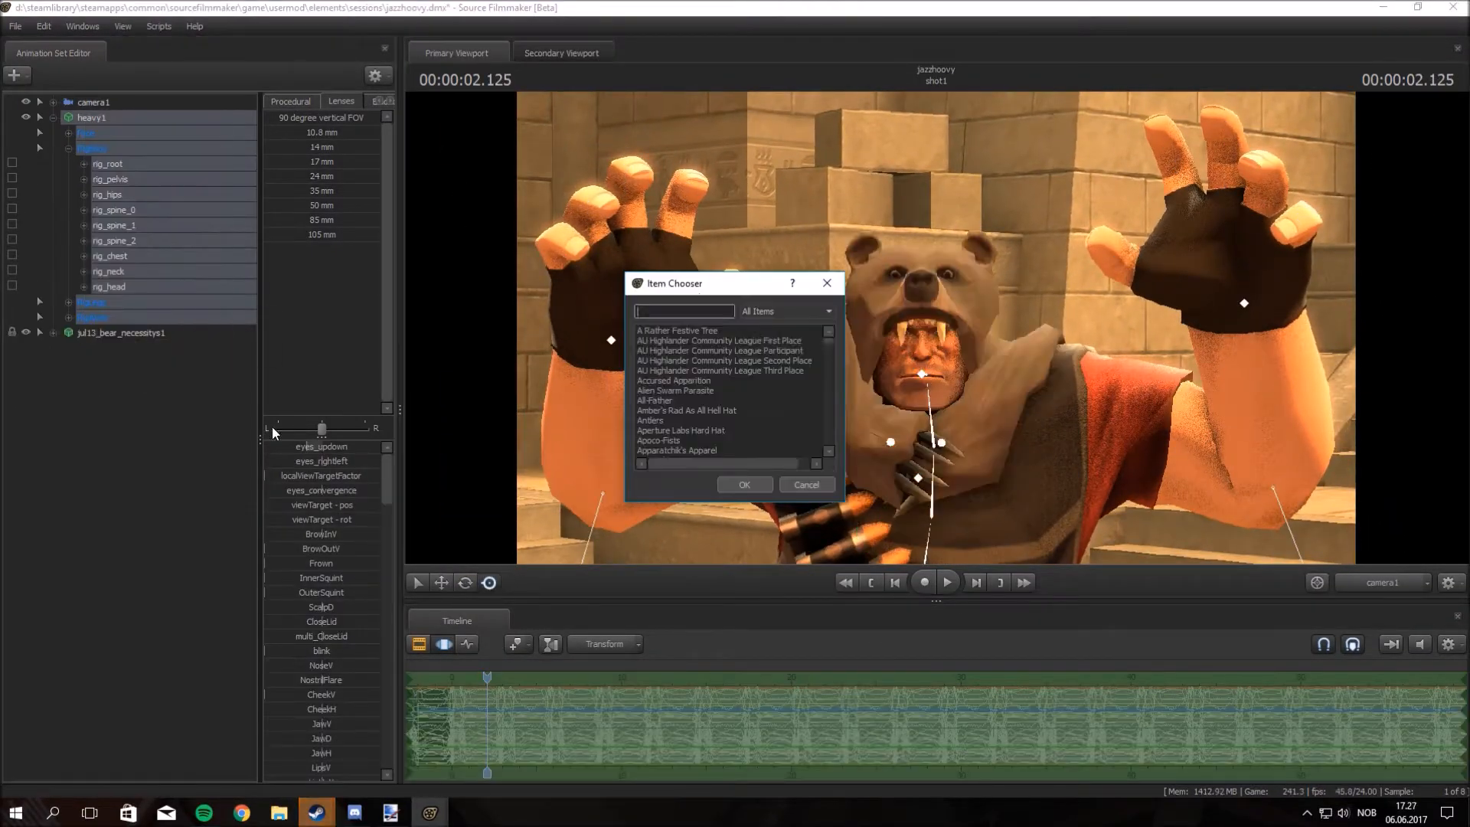
left_click(743, 484)
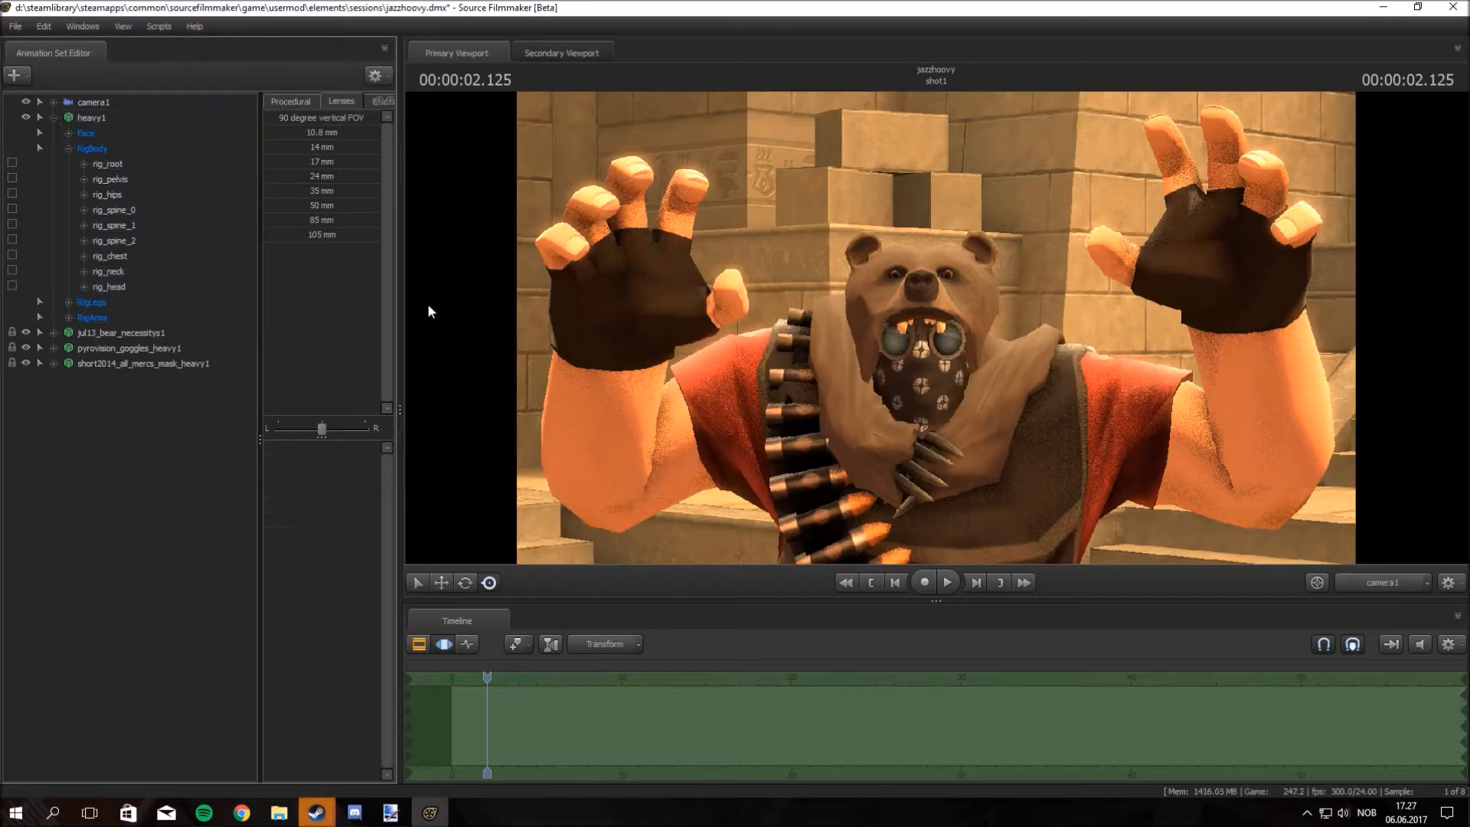
left_click(86, 379)
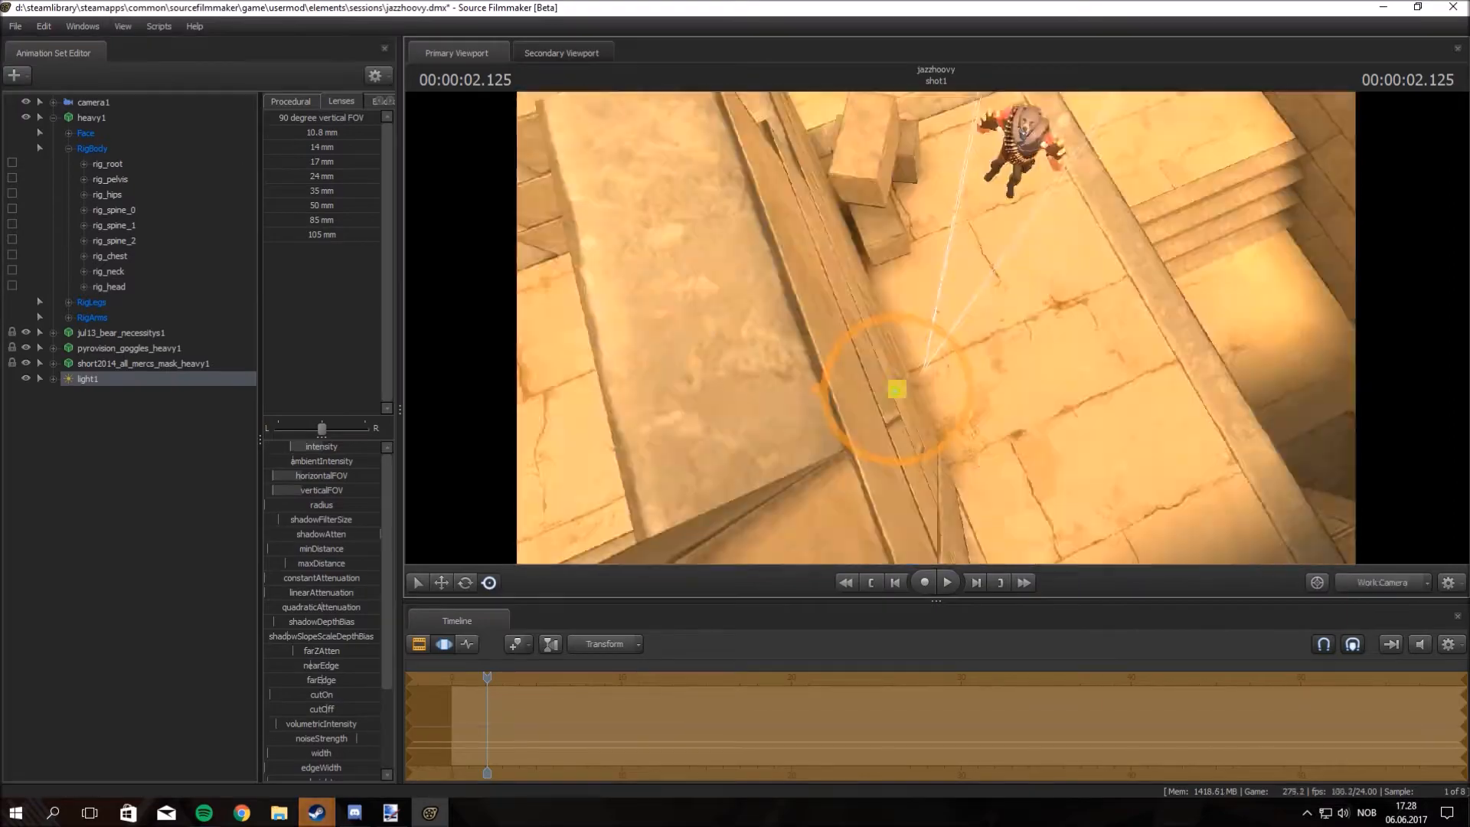
- Move light1 so it strongly lights the Heavy, then return the viewport to camera1
left_click(92, 101)
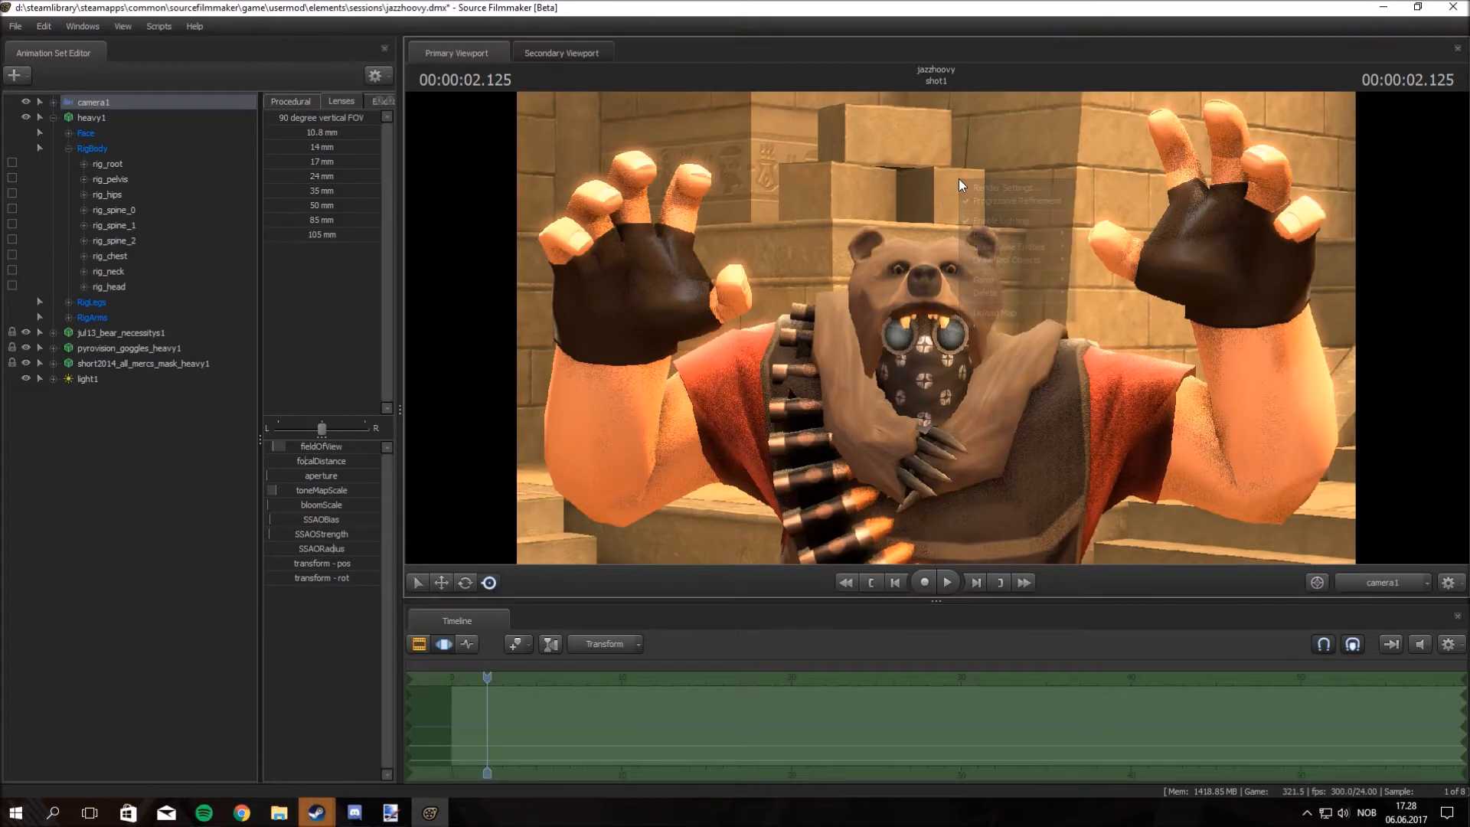
- Bring up Progressive Refinement from the viewport menu and list the Depth Of Field sample counts
right_click(959, 184)
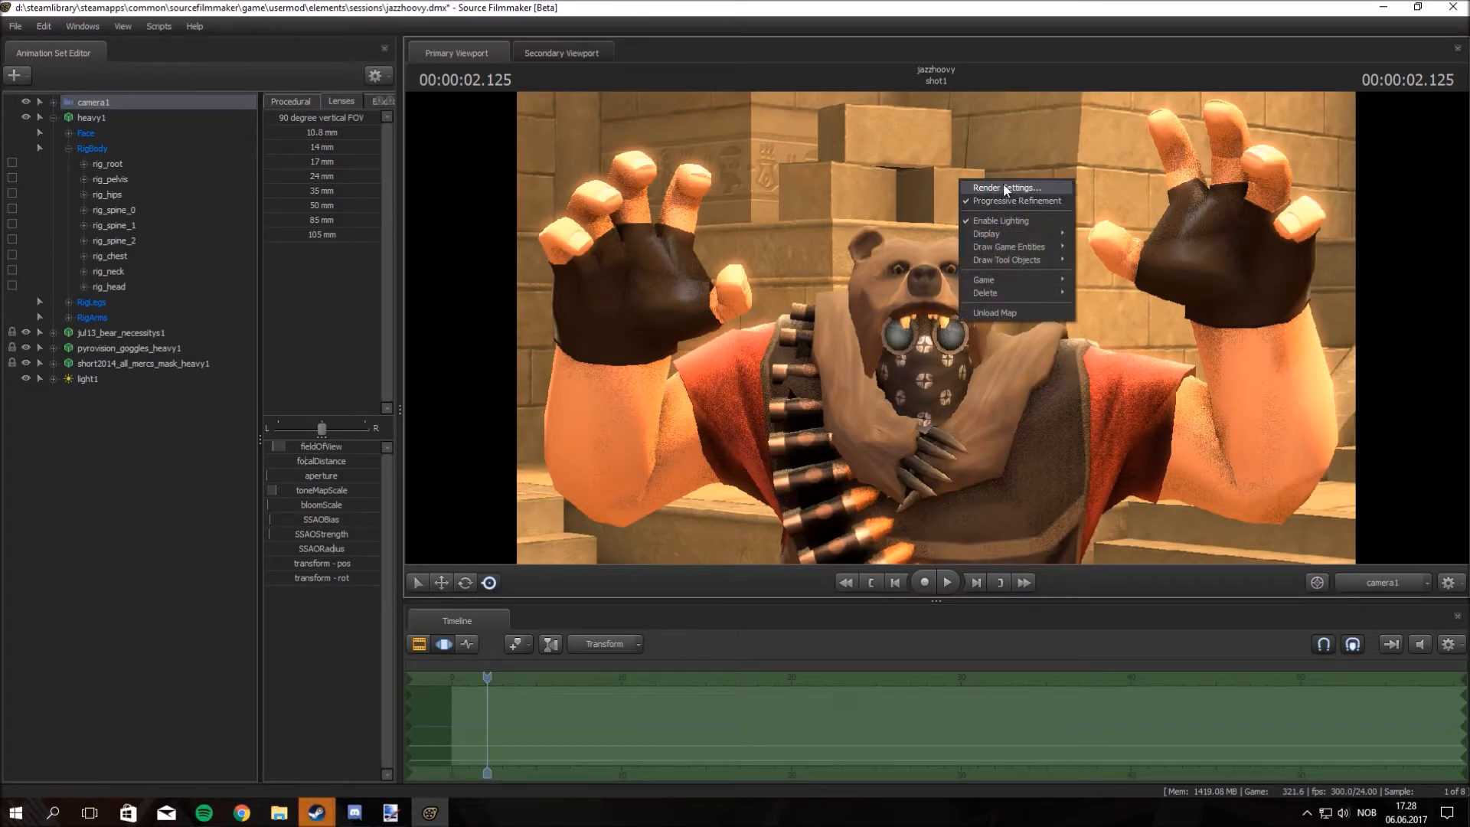
left_click(1004, 186)
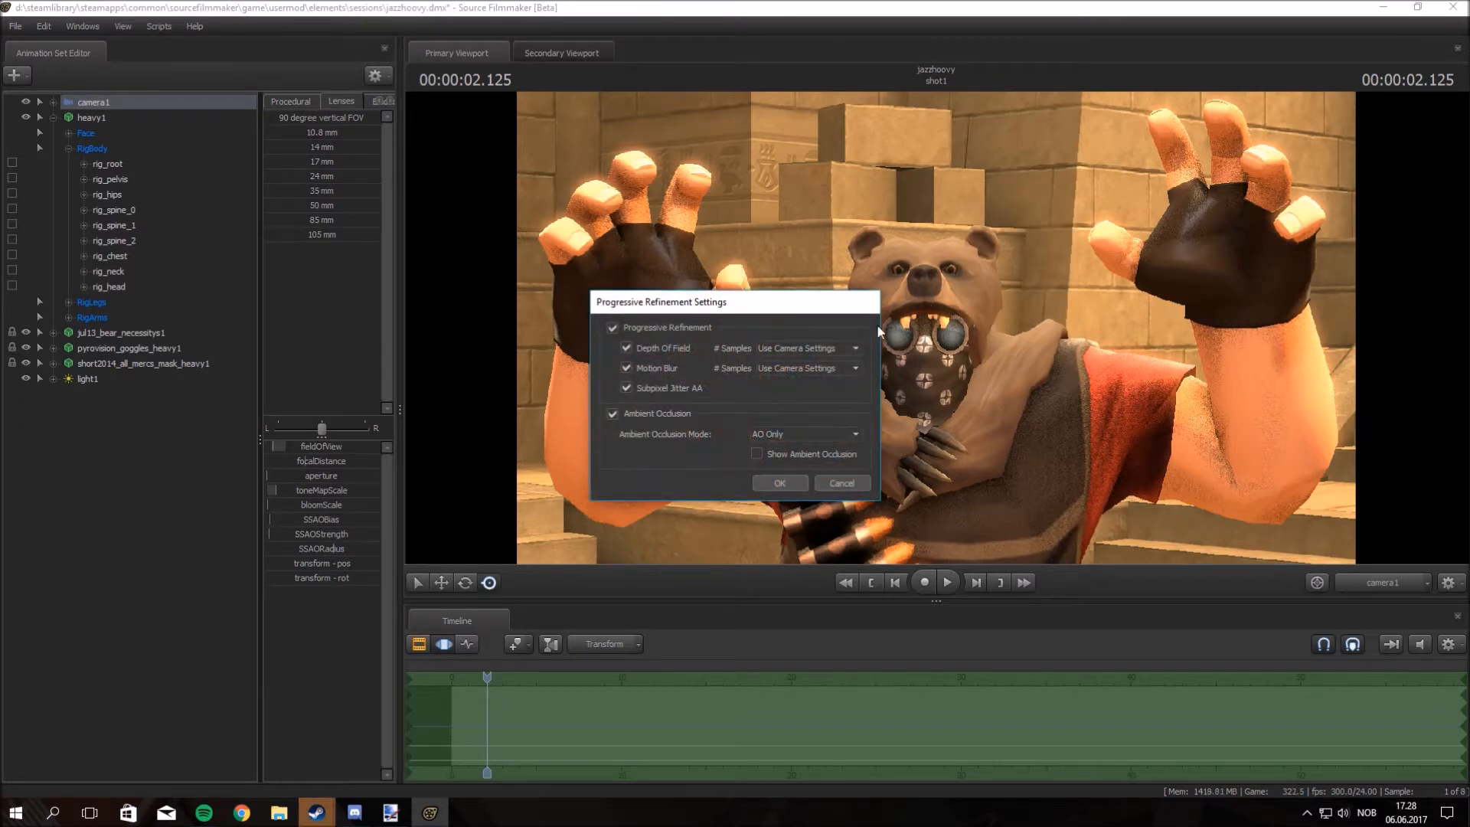
mouse_move(808, 356)
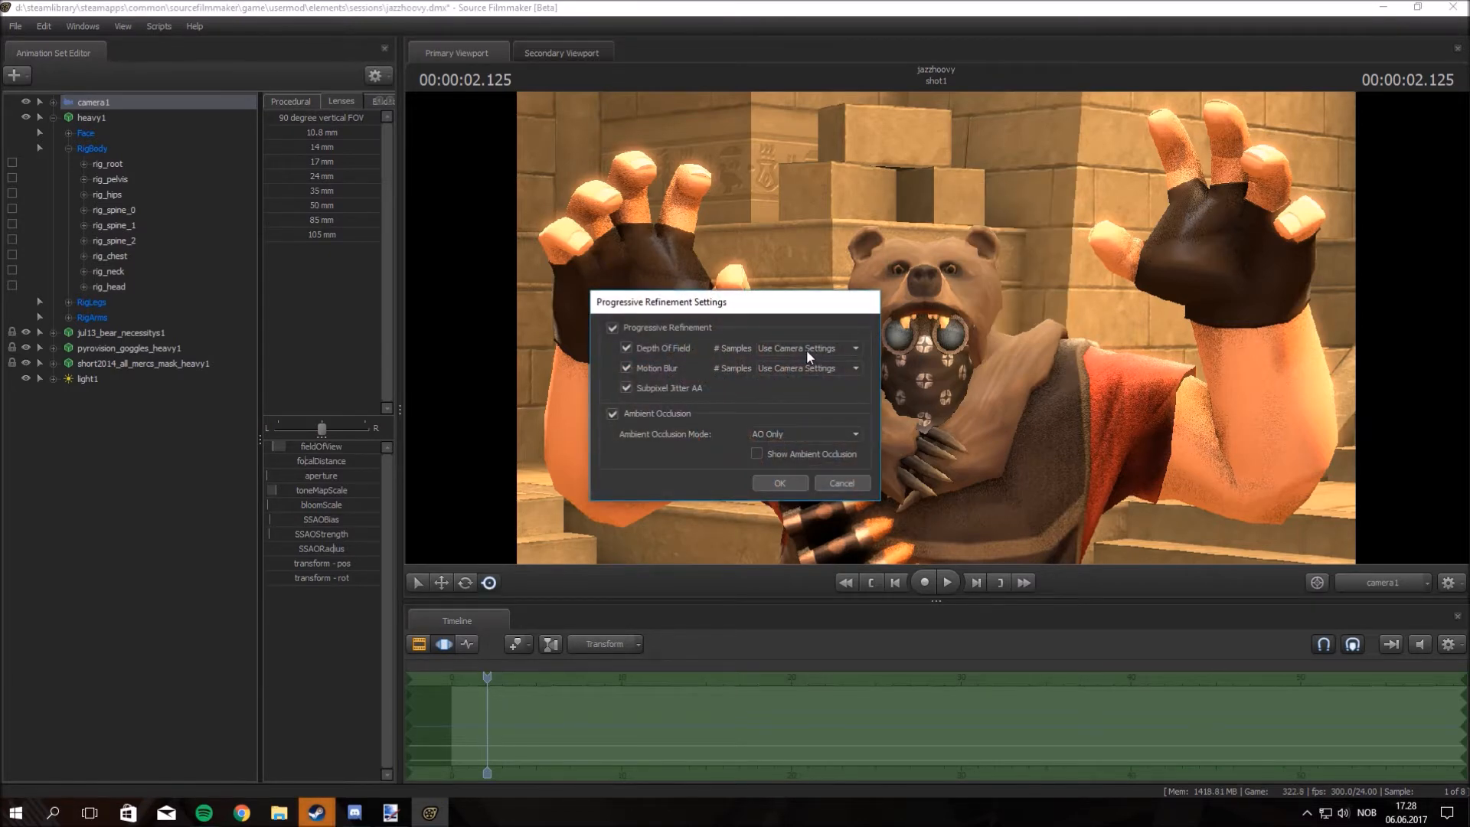
left_click(852, 347)
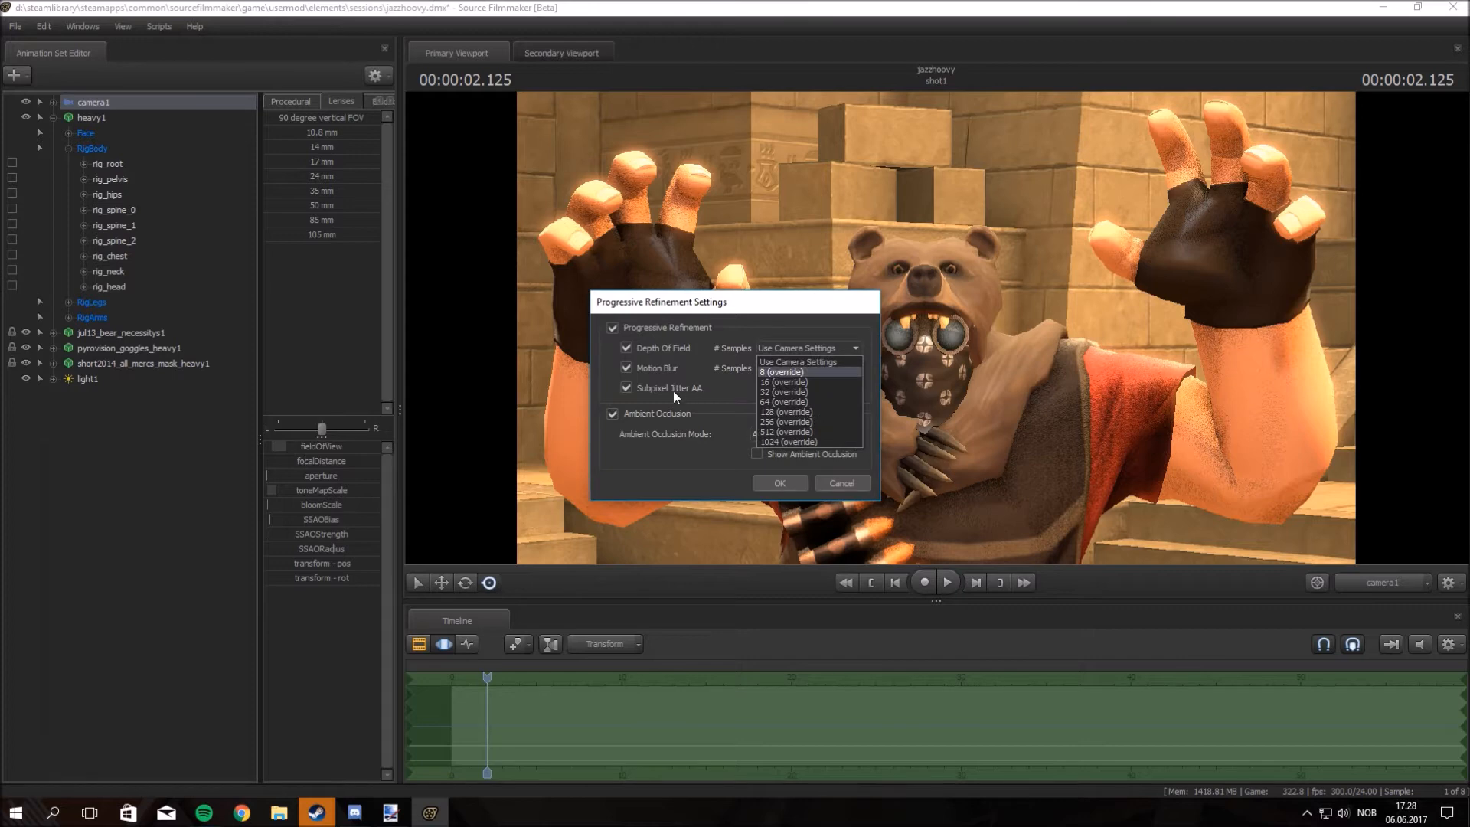
mouse_move(788, 441)
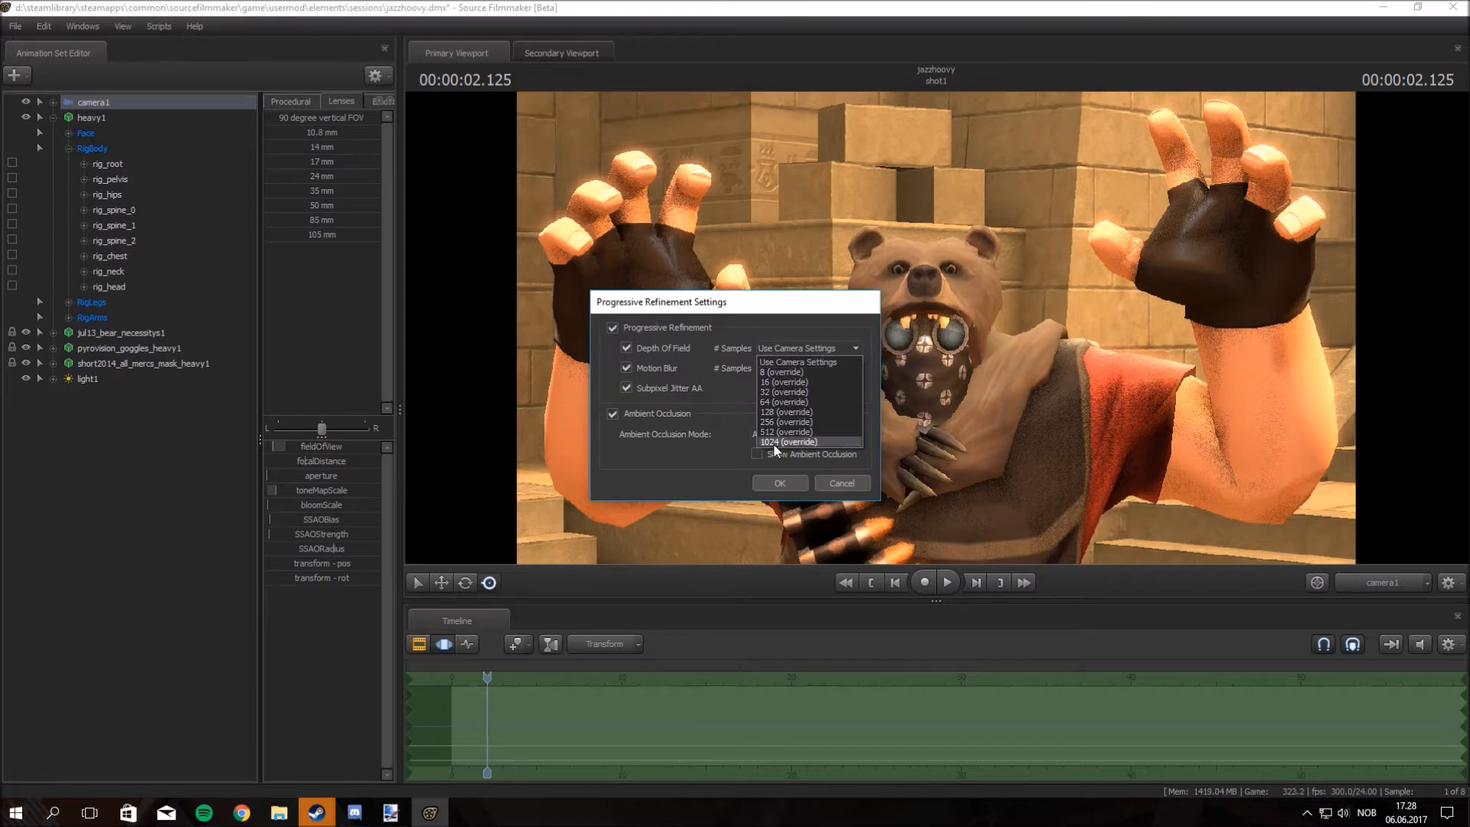
mouse_move(781, 442)
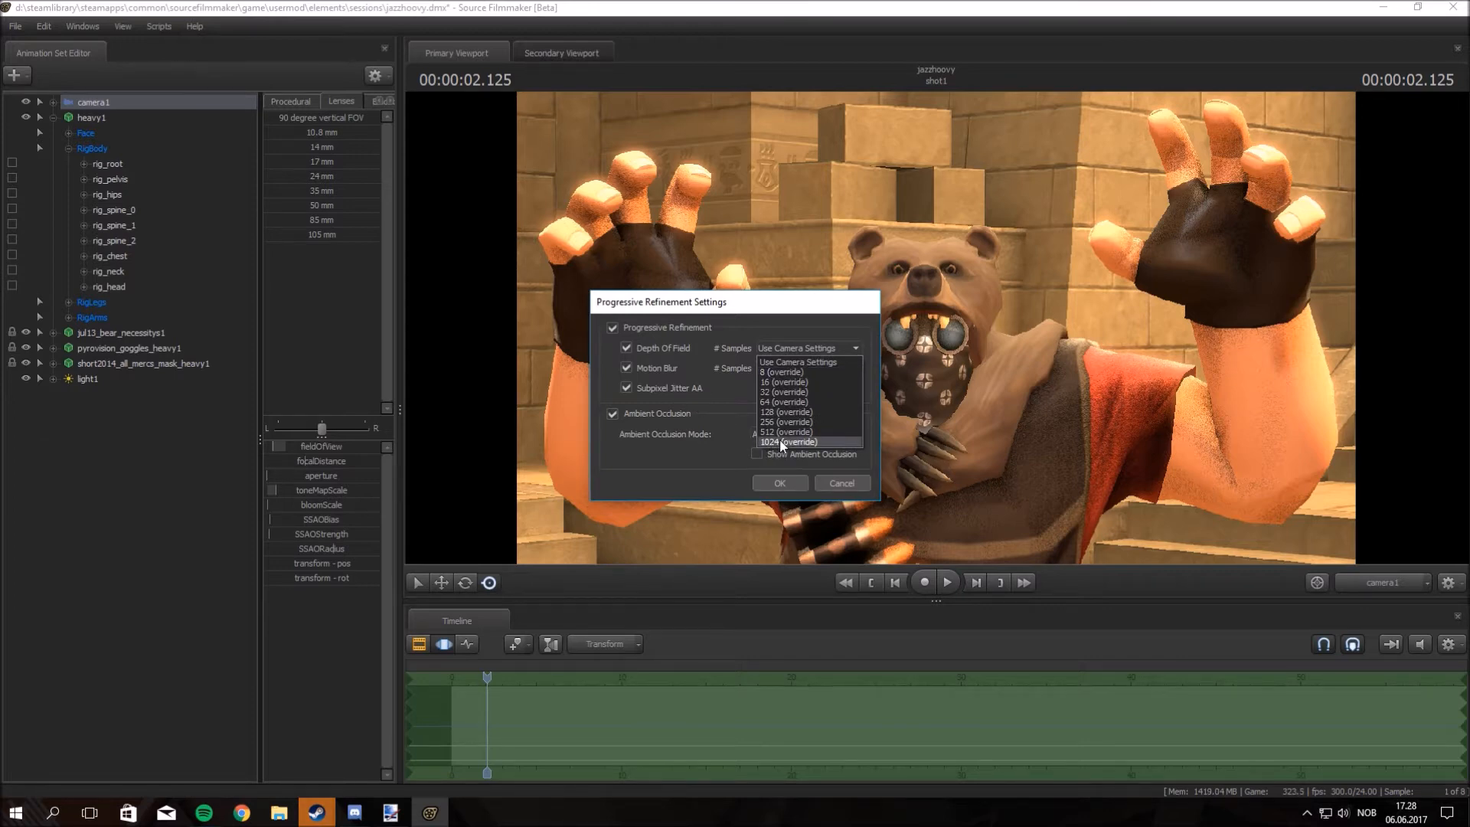
- Set Depth Of Field to 1024 (override) samples, turn Motion Blur off and confirm
left_click(790, 442)
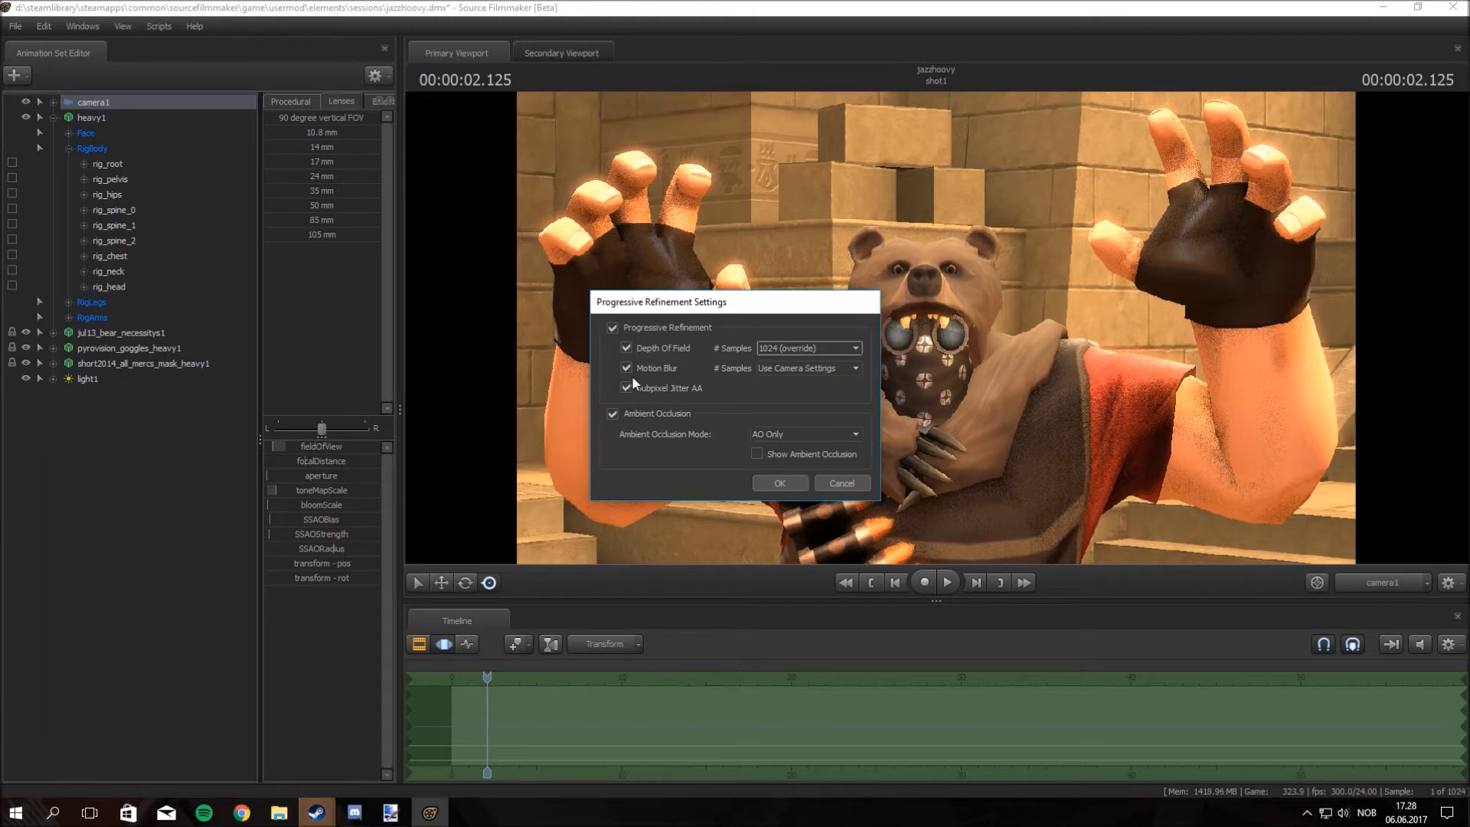
left_click(625, 368)
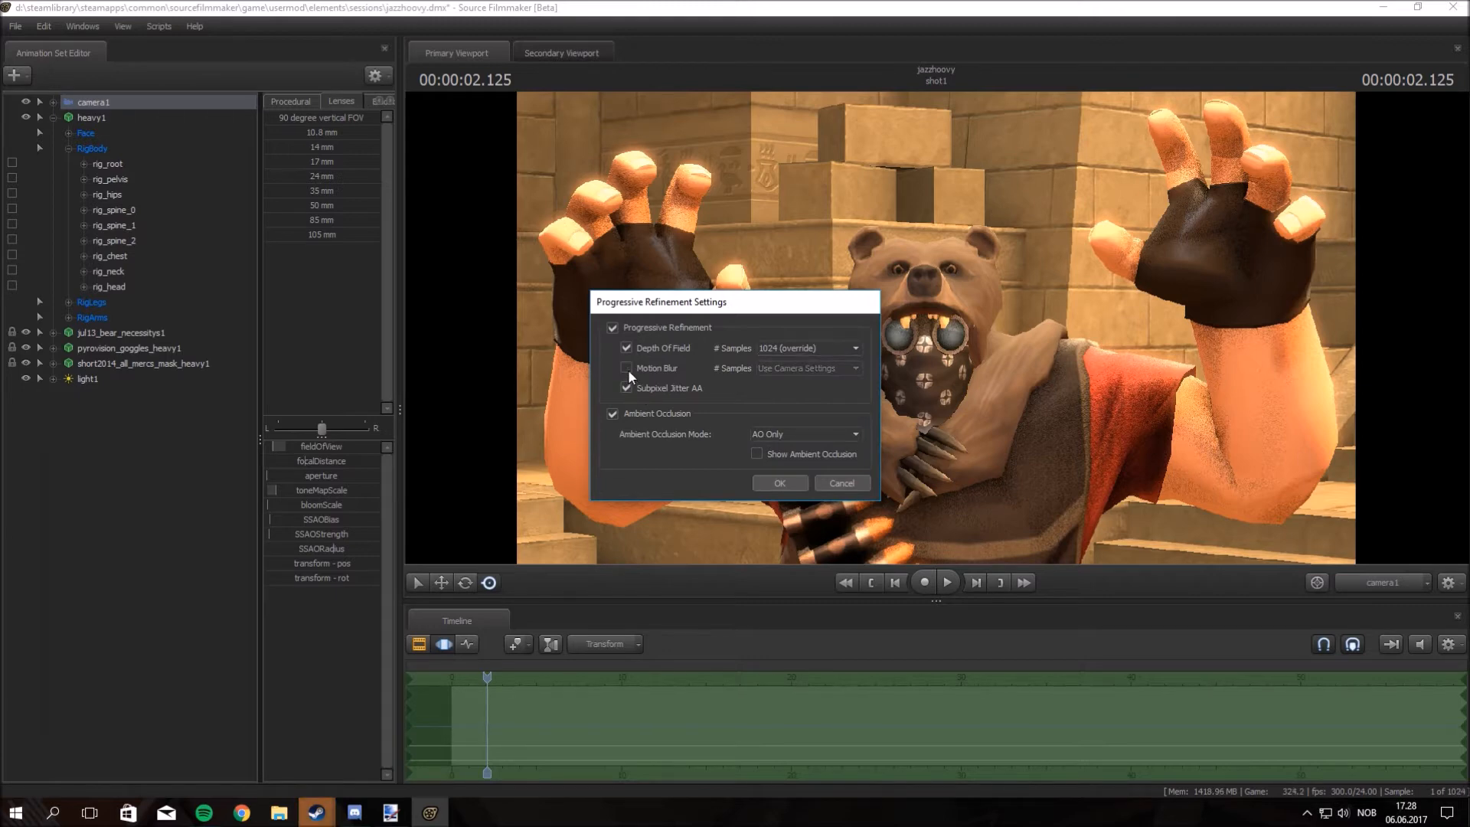
left_click(626, 387)
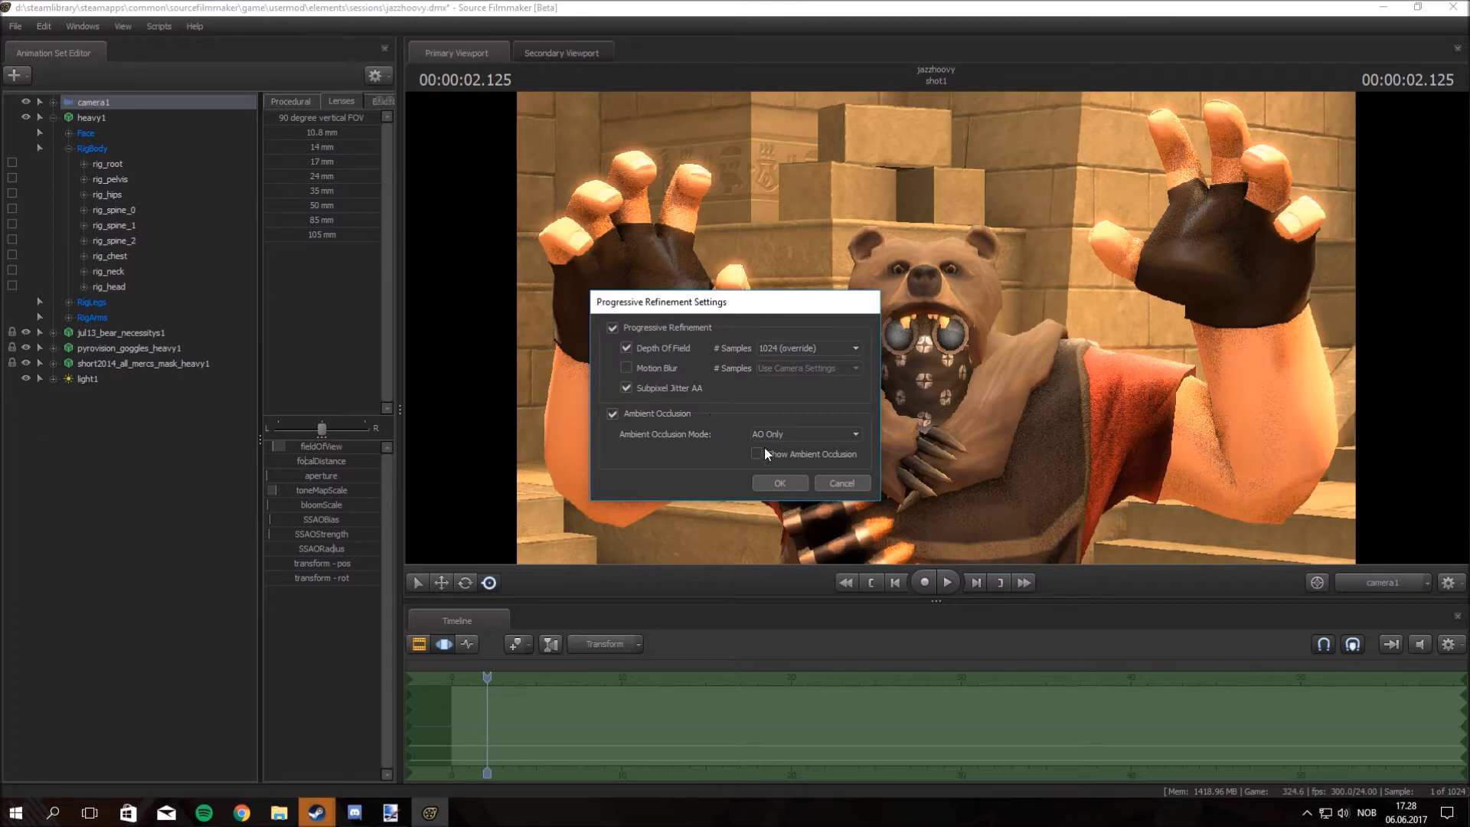
mouse_move(840, 483)
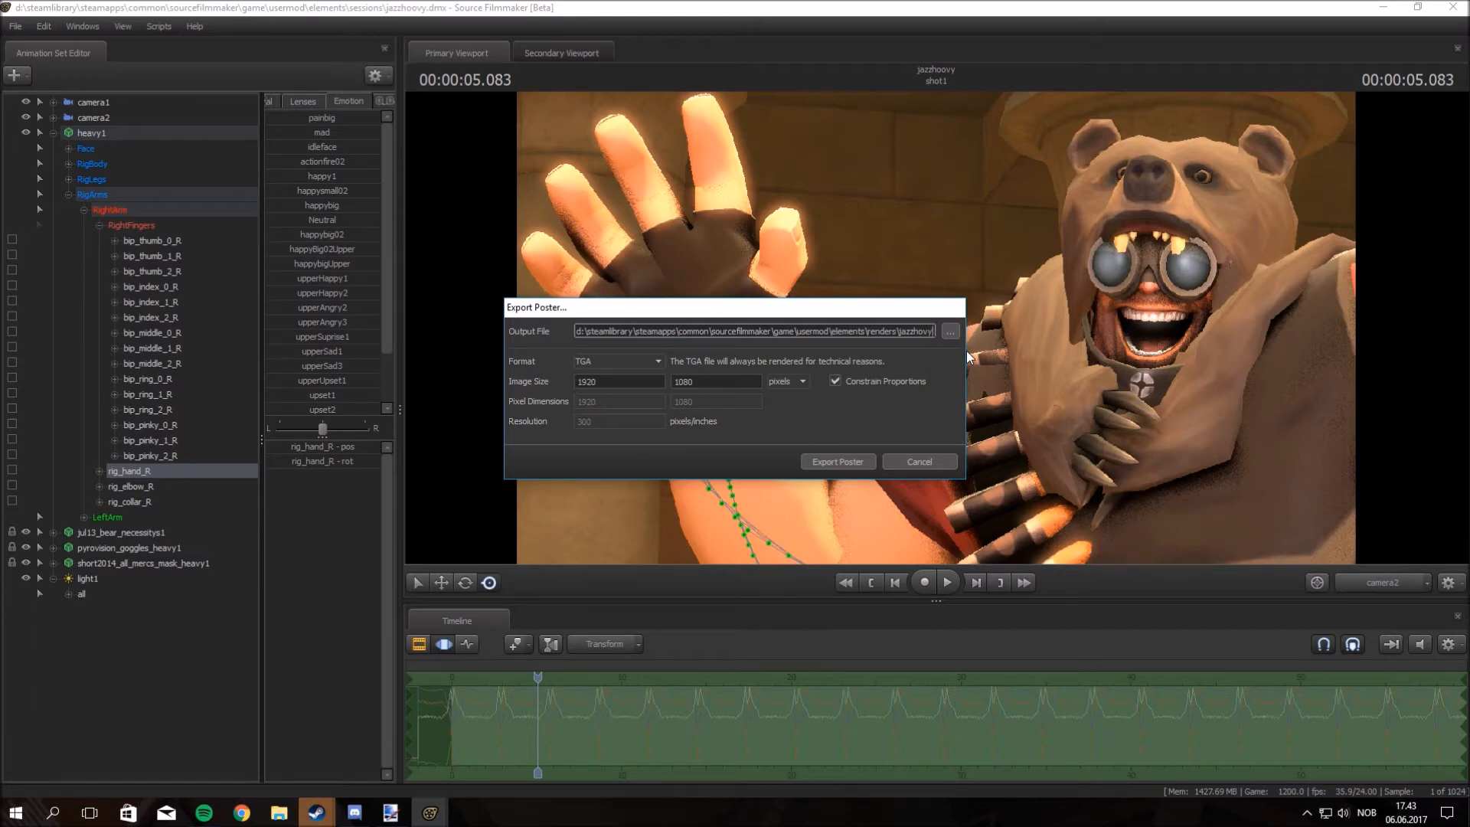
- Export the poster as a 1920×1080 PNG and dismiss the completion prompt
left_click(617, 361)
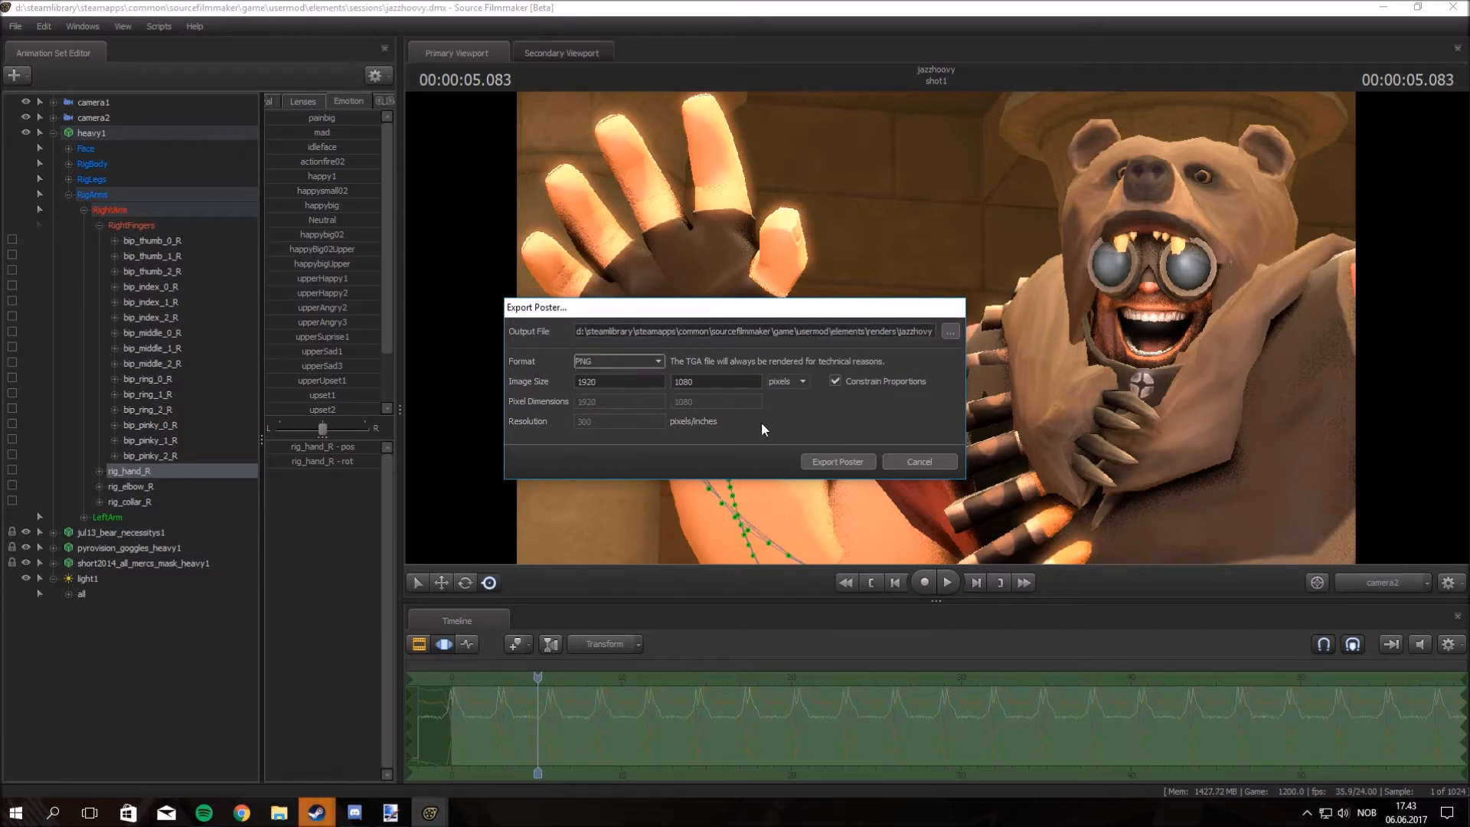
left_click(835, 461)
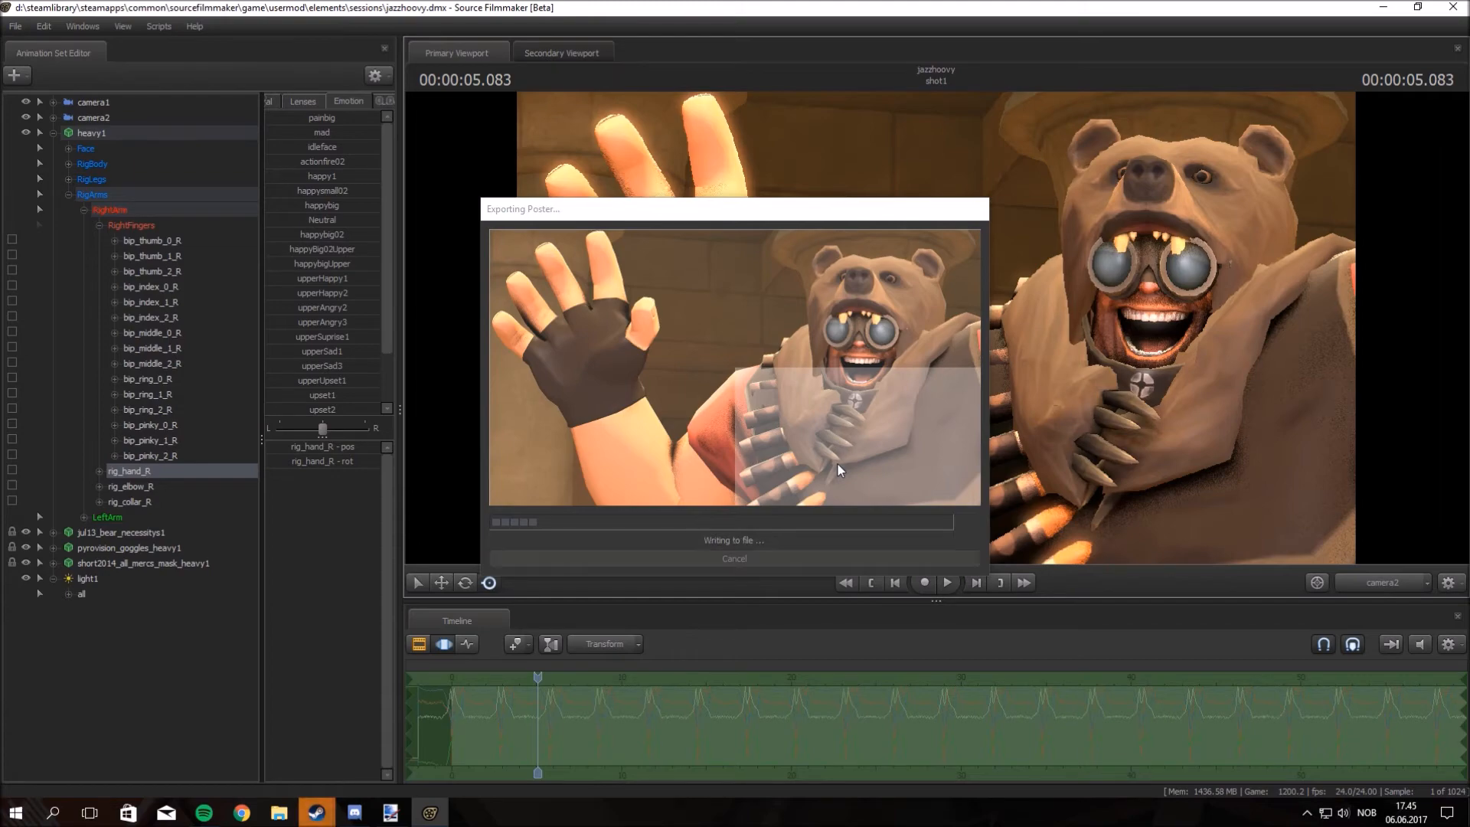
left_click(733, 559)
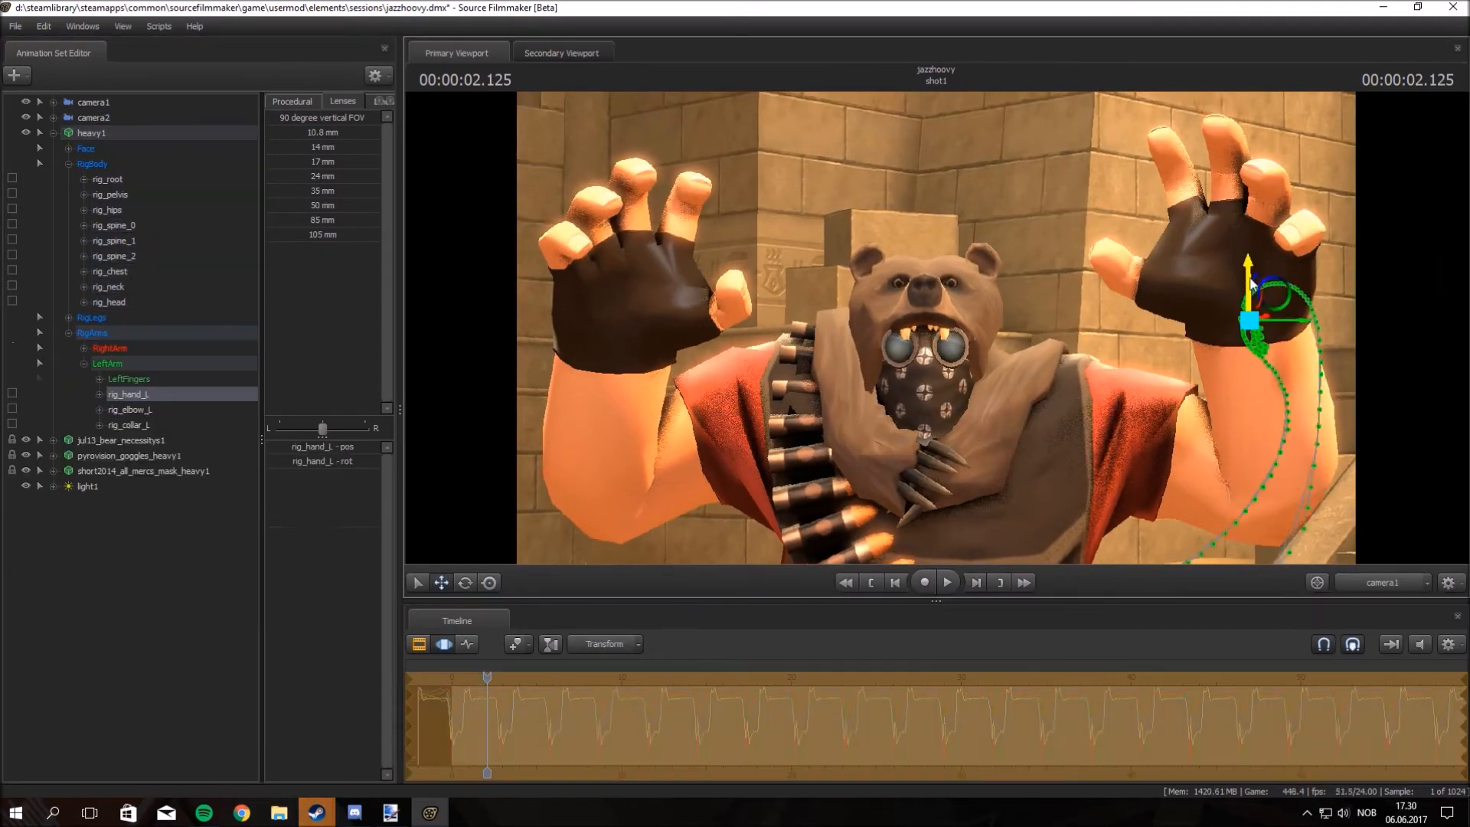
- Select the head control and light, then view the scene through camera2
left_click(109, 302)
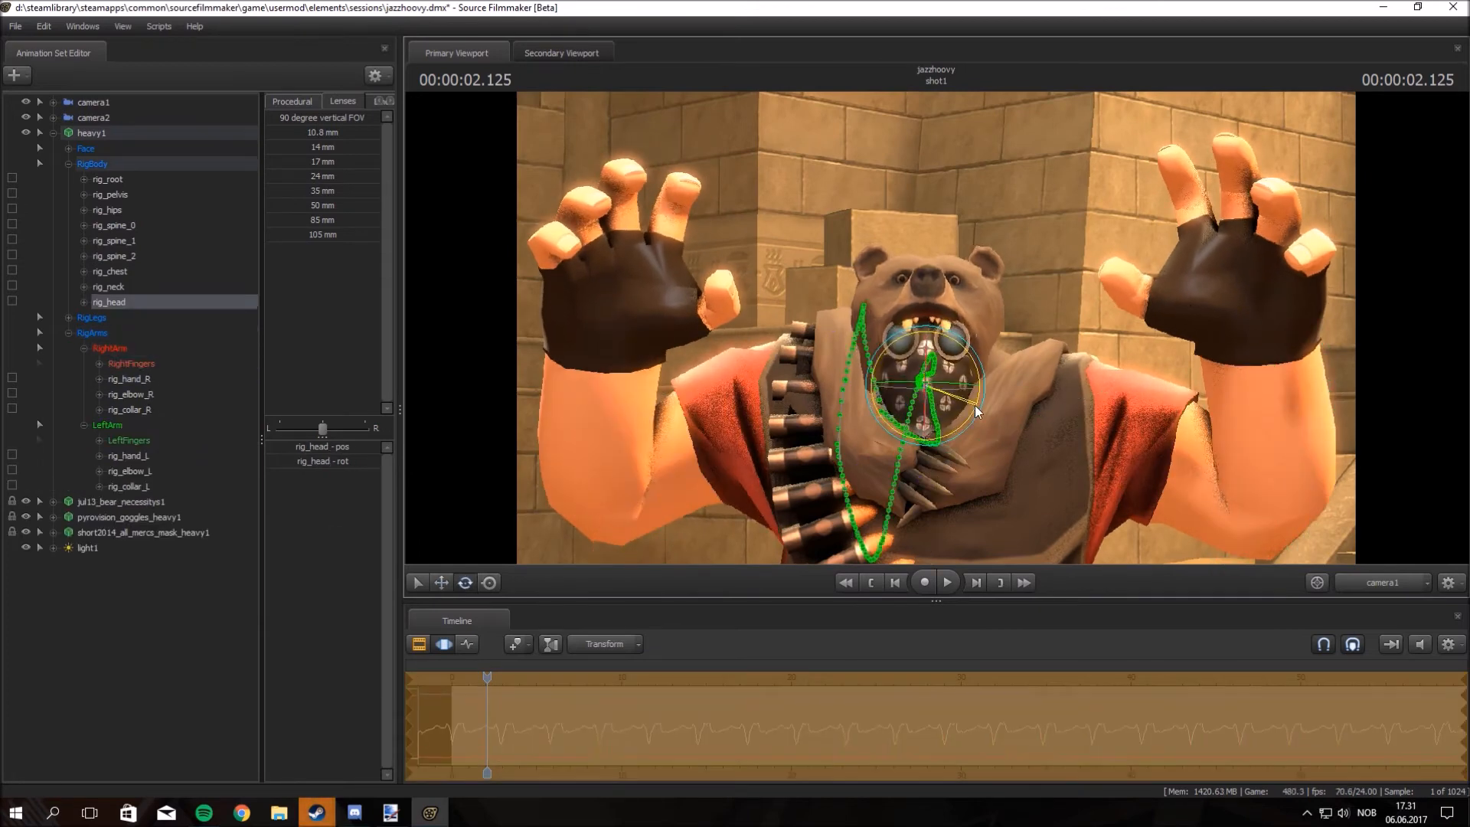
left_click(87, 546)
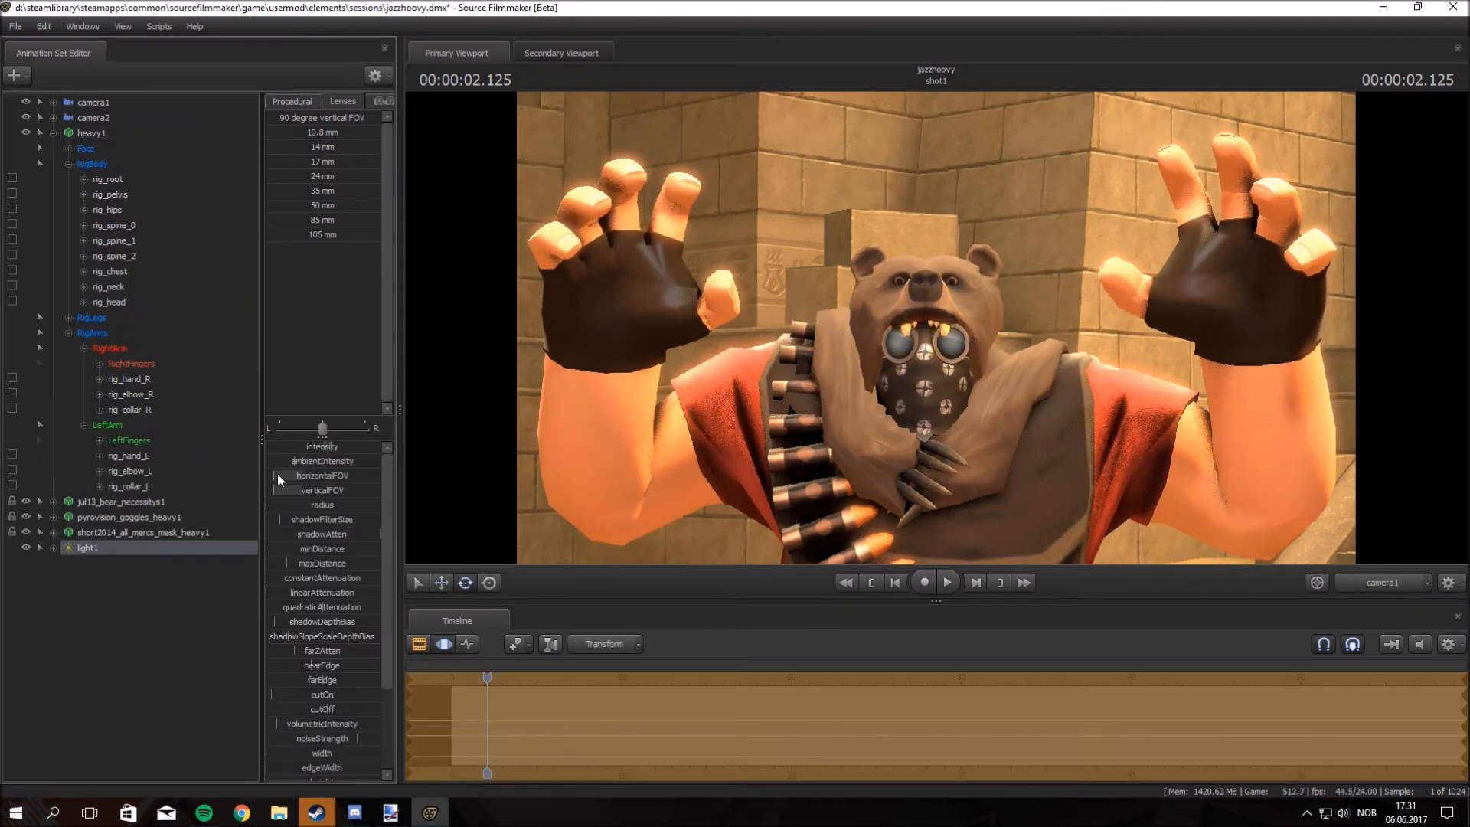
left_click(93, 117)
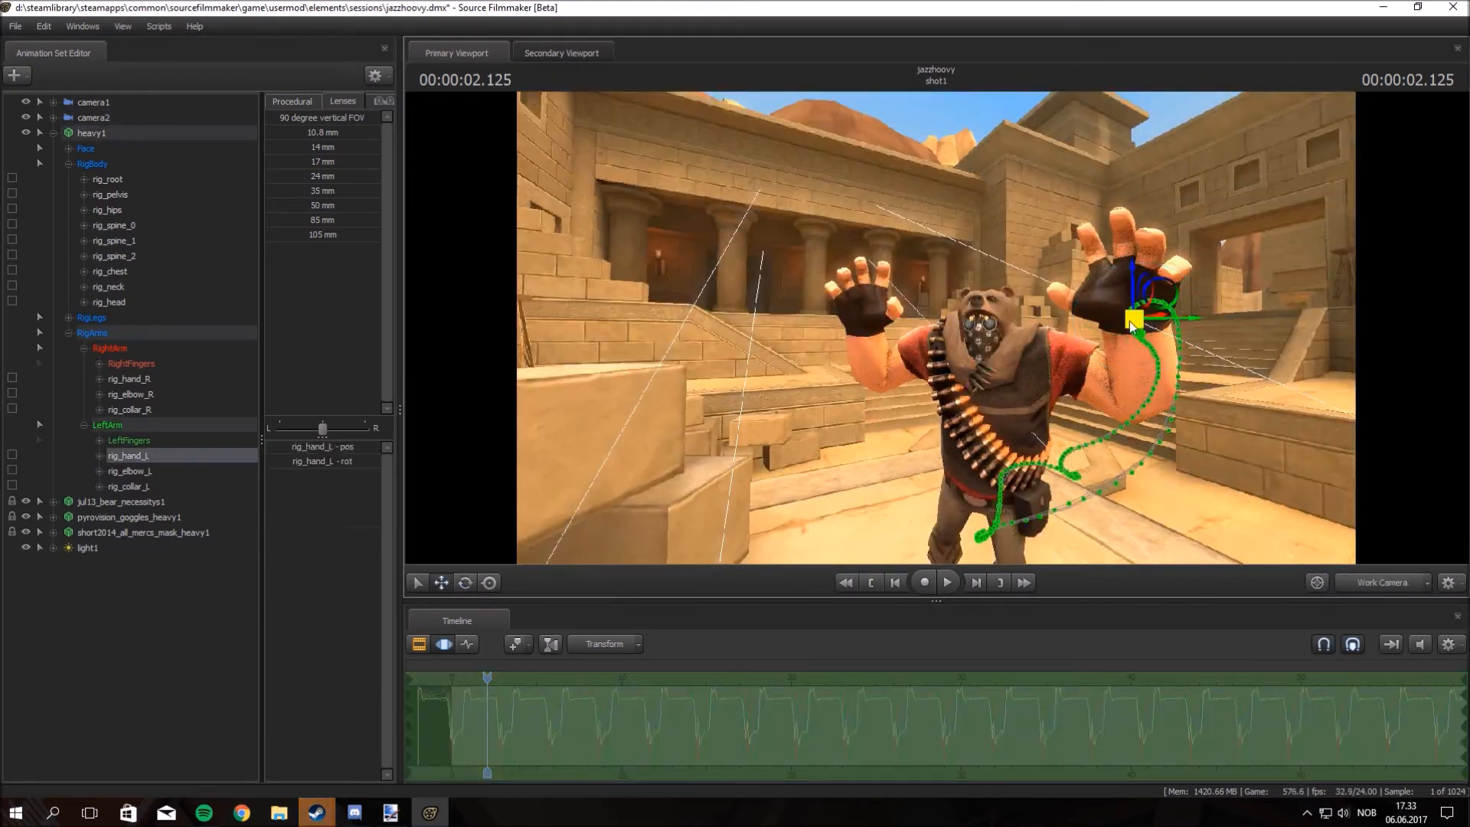
left_click(93, 117)
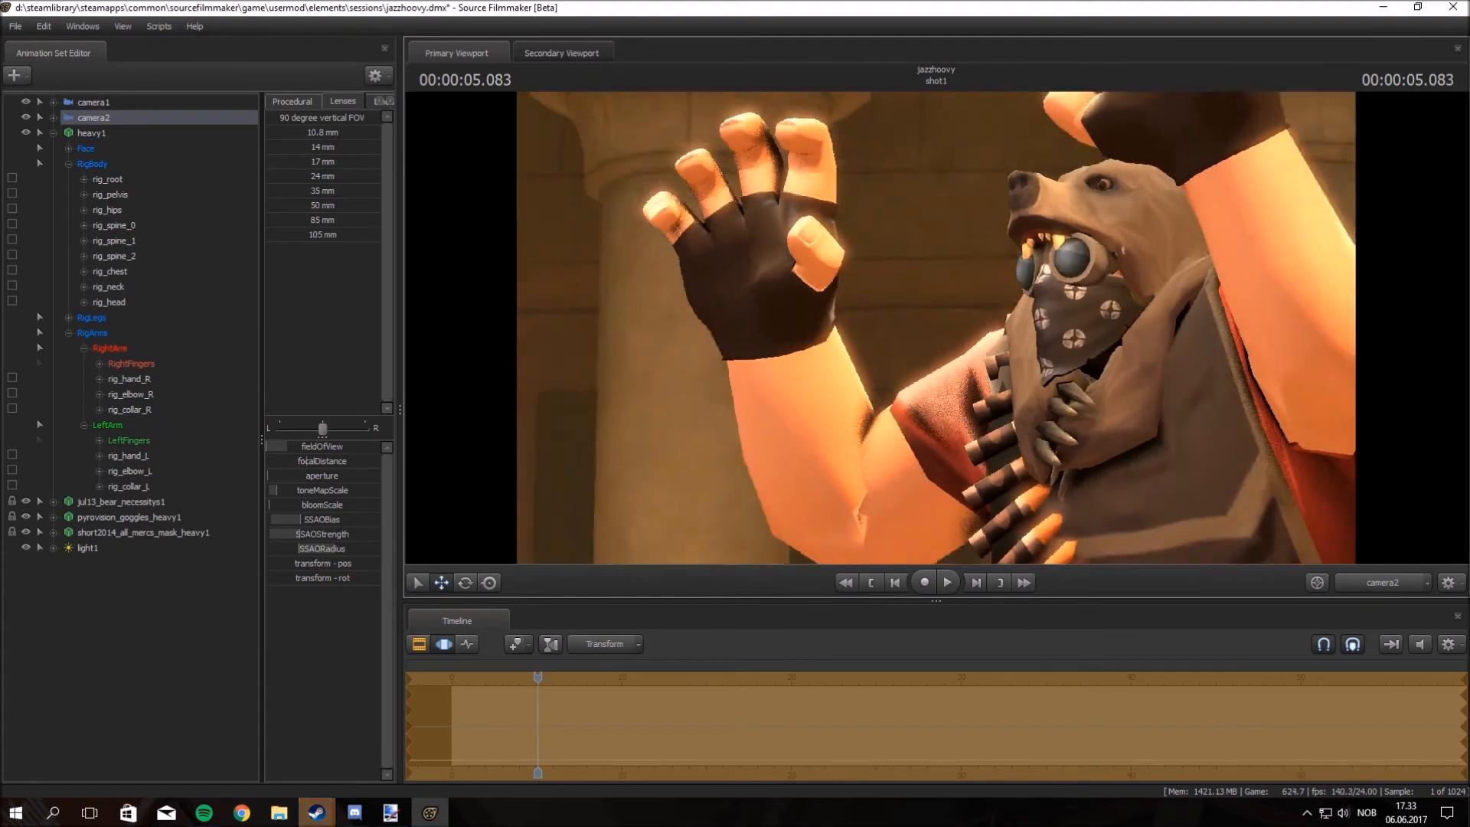
- Repose the Heavy's raised right arm via the rig_hand_R and rig_elbow_R controls
left_click(128, 455)
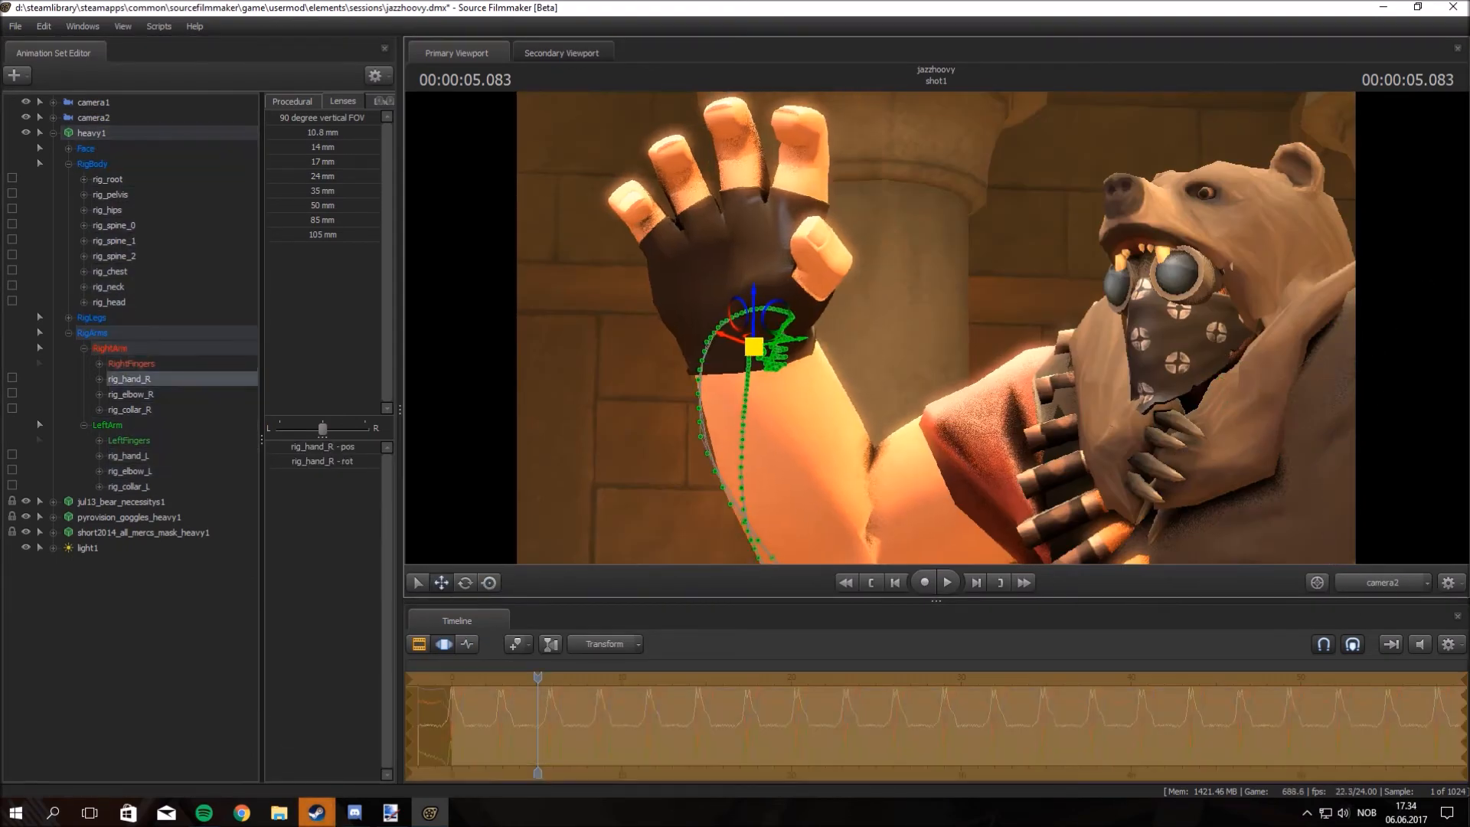
left_click(130, 394)
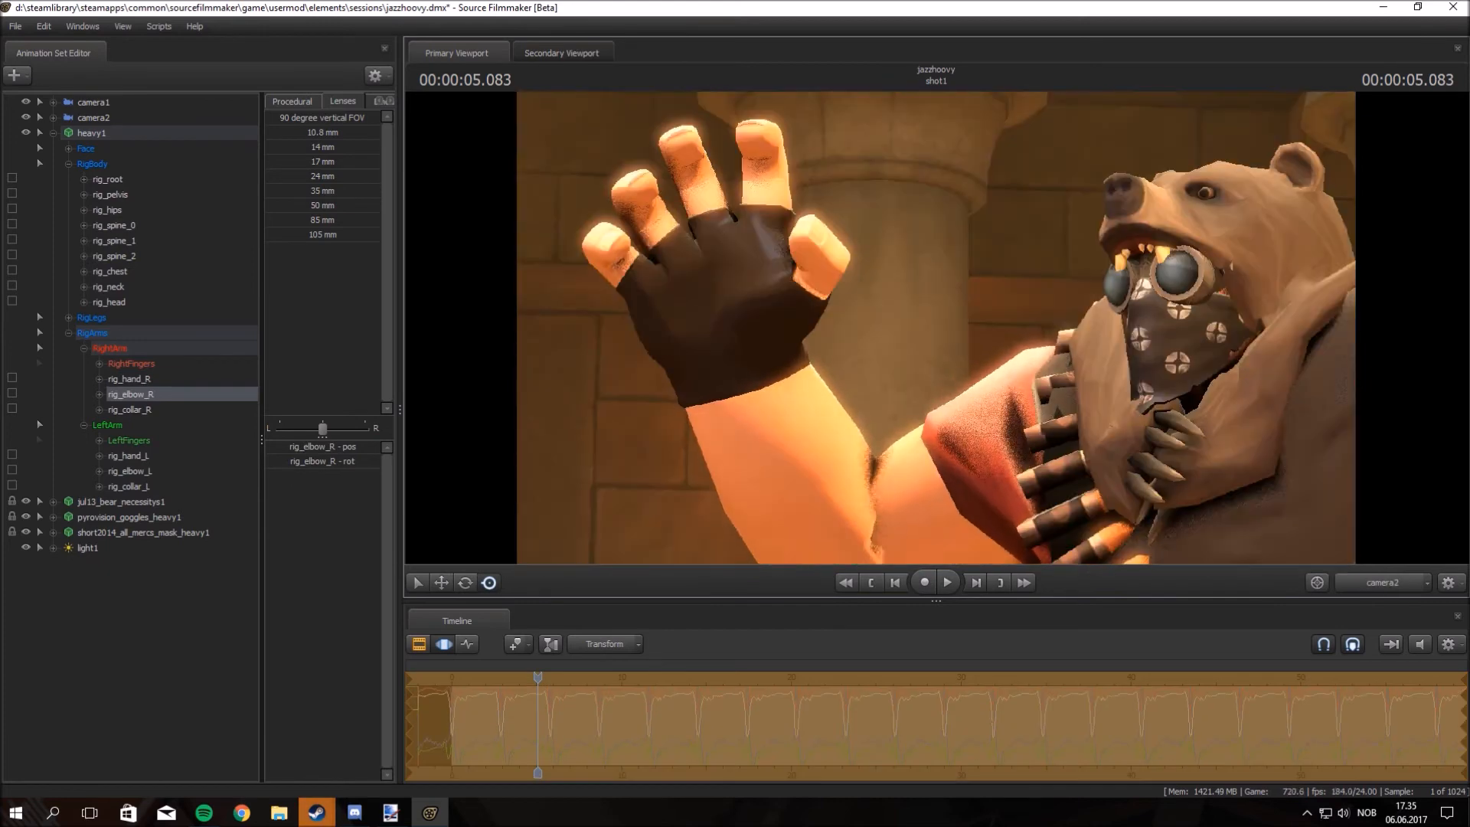
left_click(129, 379)
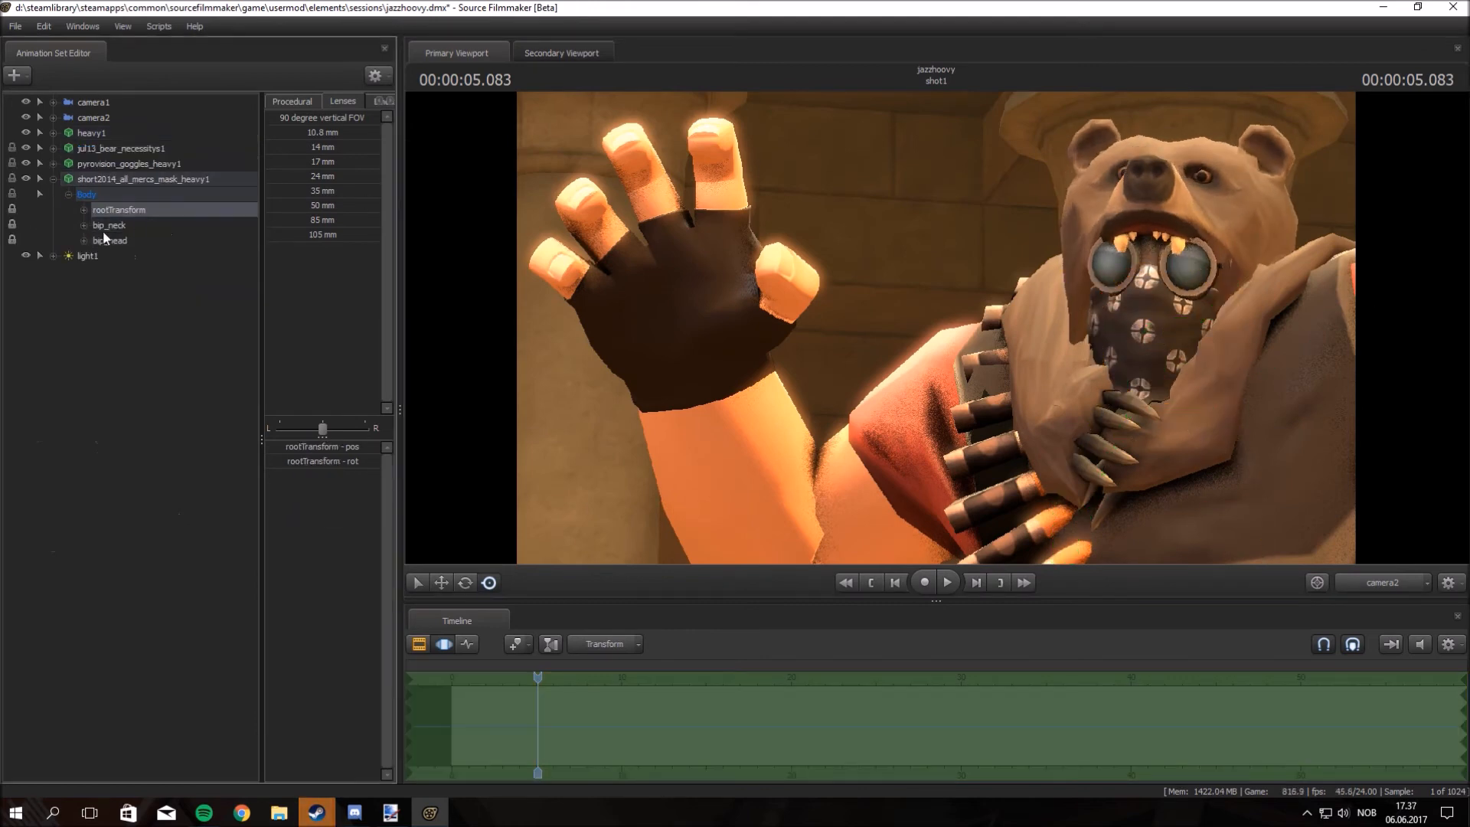
- Rotate the mask's bip_head away from the mouth and adjust the facial Emotion preset
left_click(110, 240)
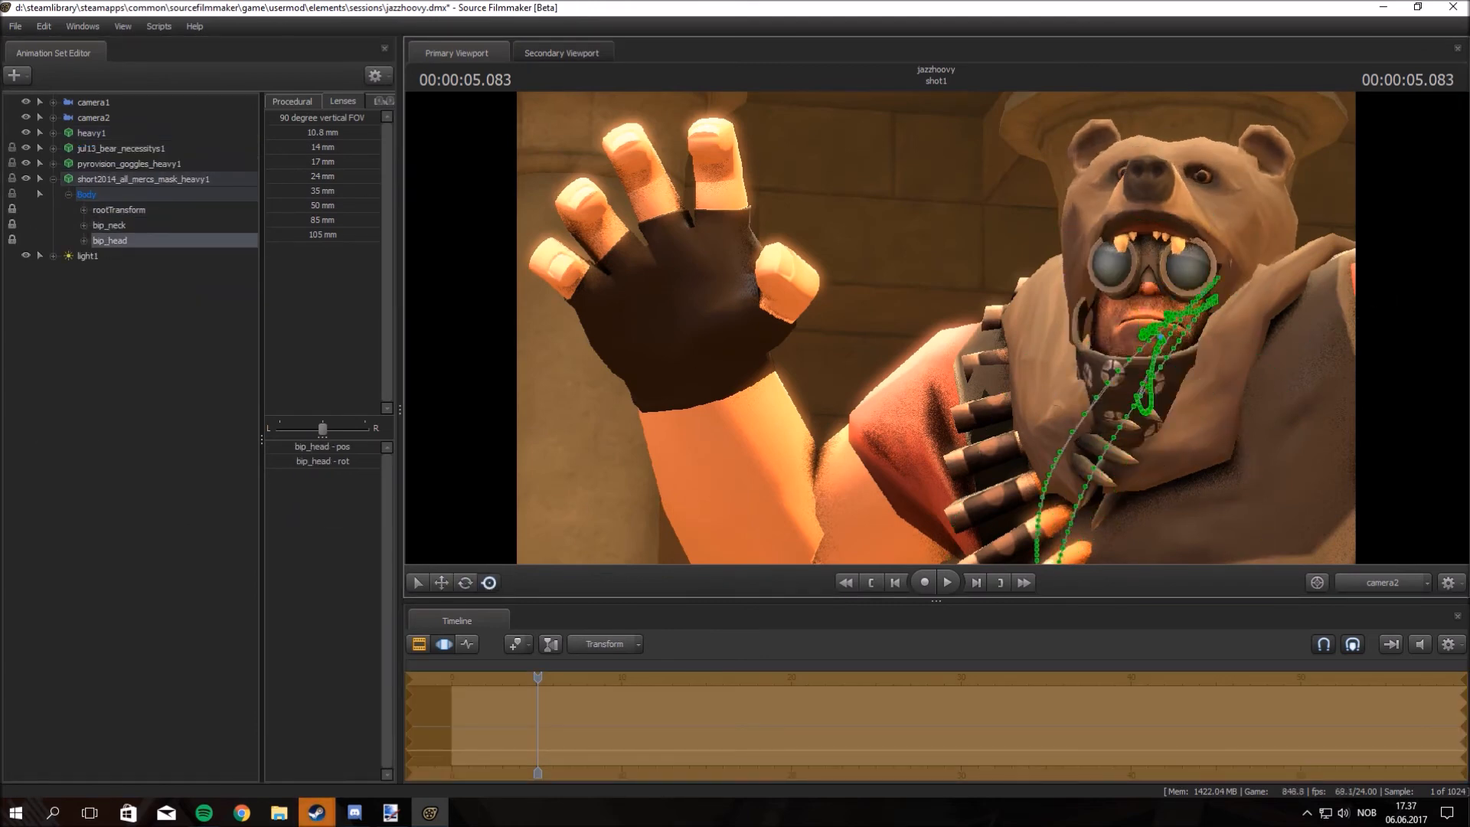
left_click(43, 25)
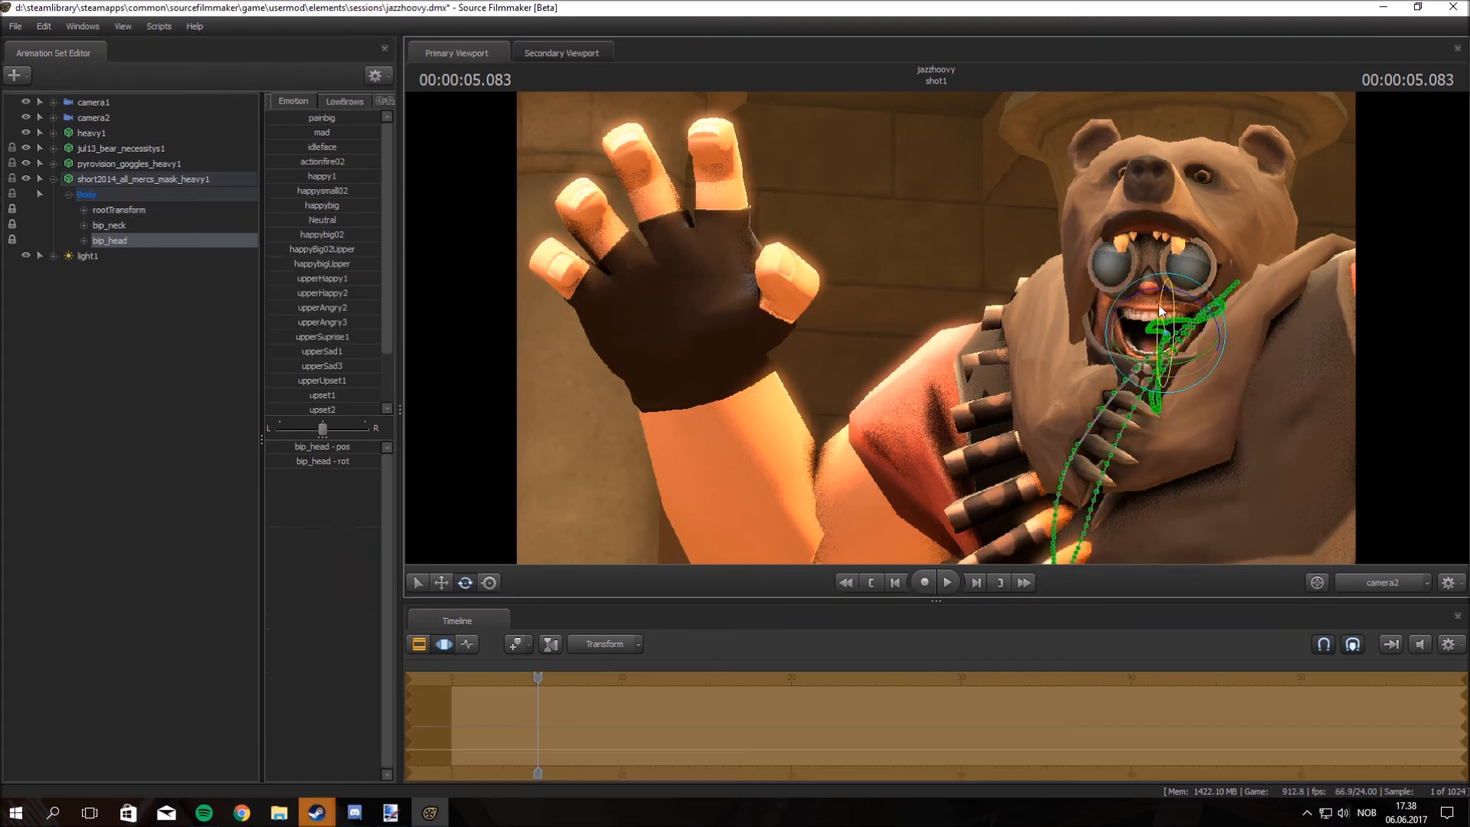
left_click(151, 410)
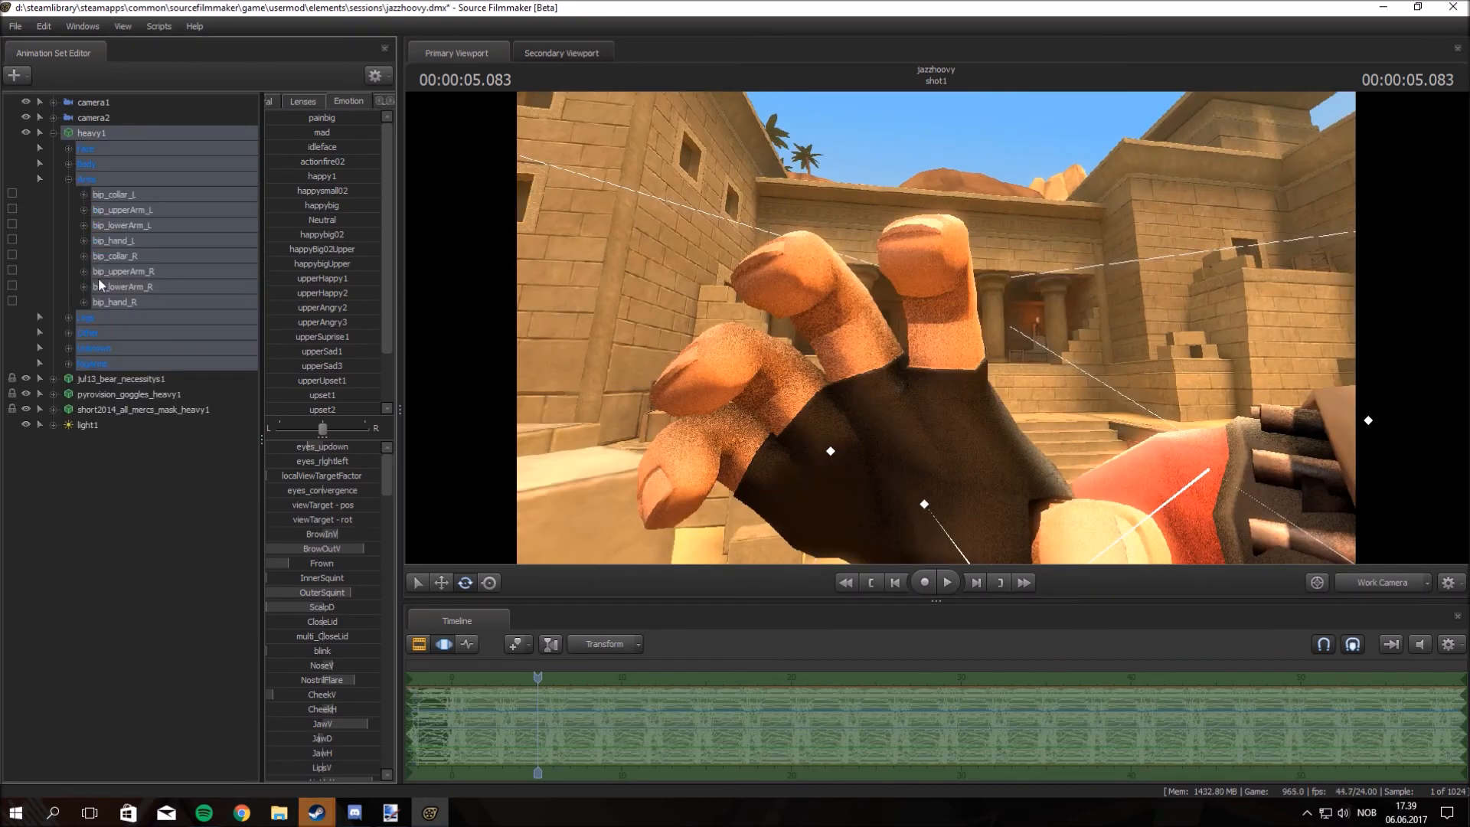
- Rotate bip_index_2_R and bip_pinky_2_R to curl the right-hand fingers, then view from the light
left_click(40, 208)
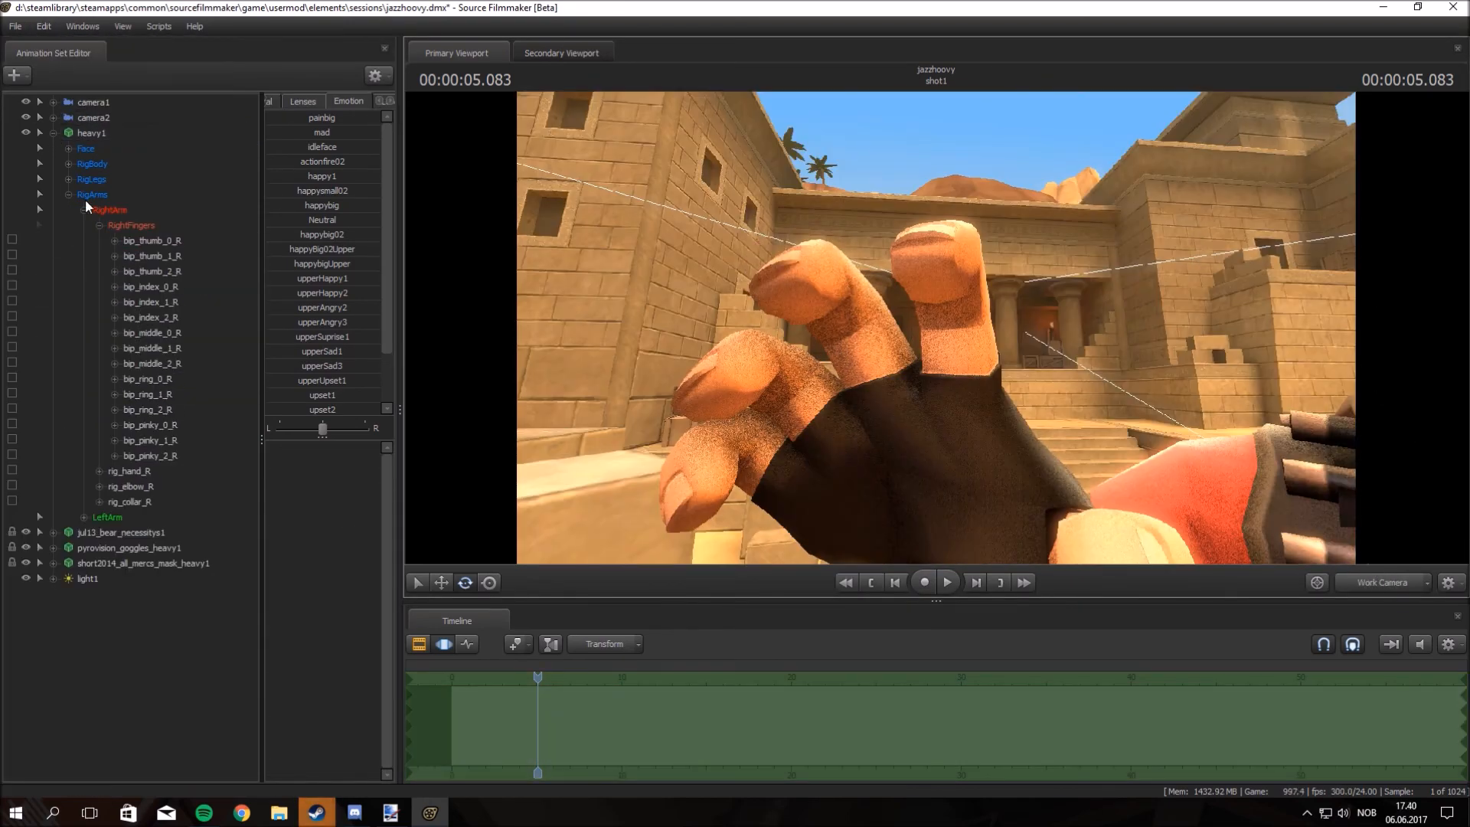
left_click(150, 317)
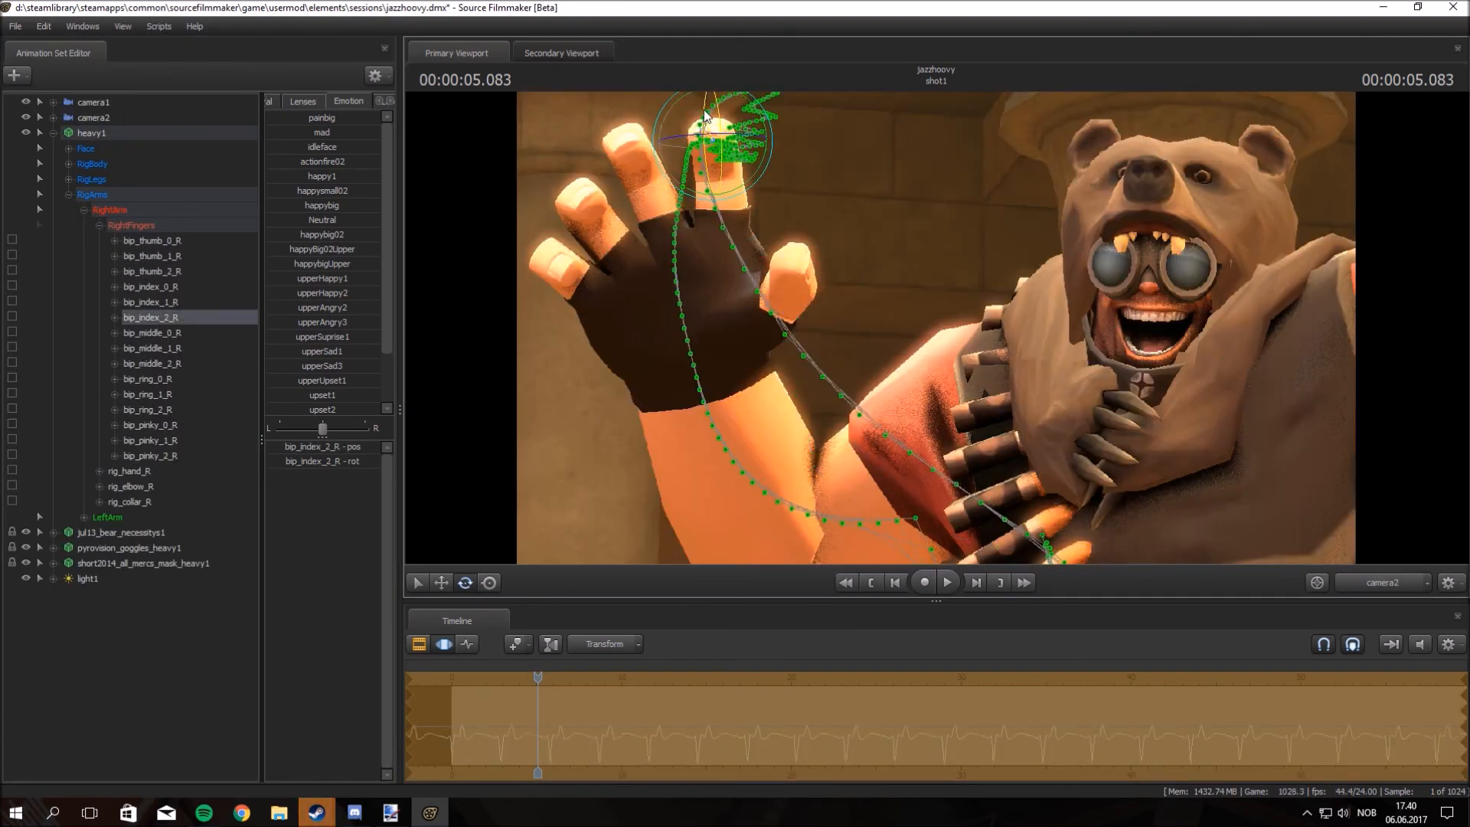
left_click(150, 454)
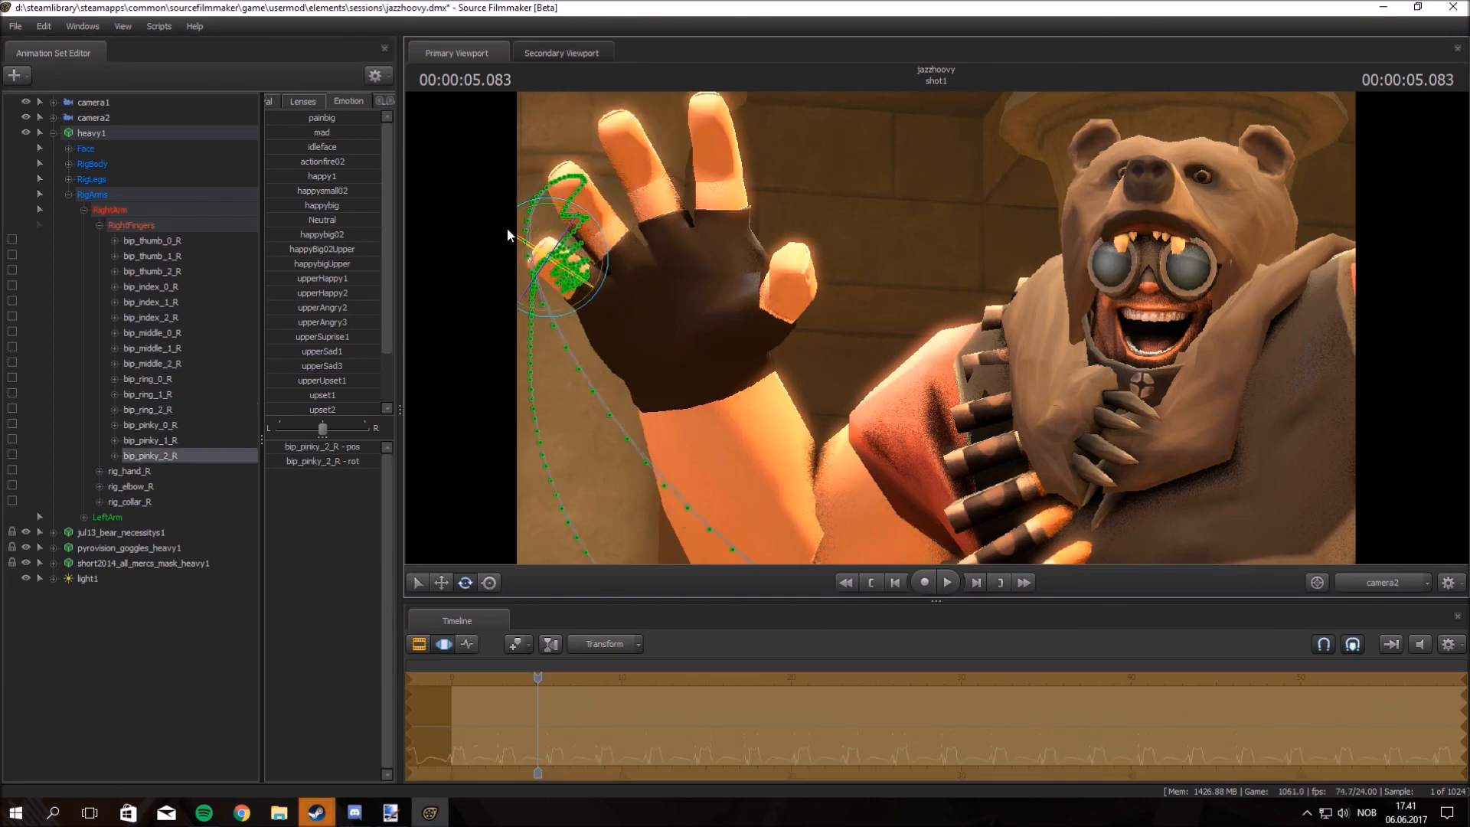
left_click(87, 579)
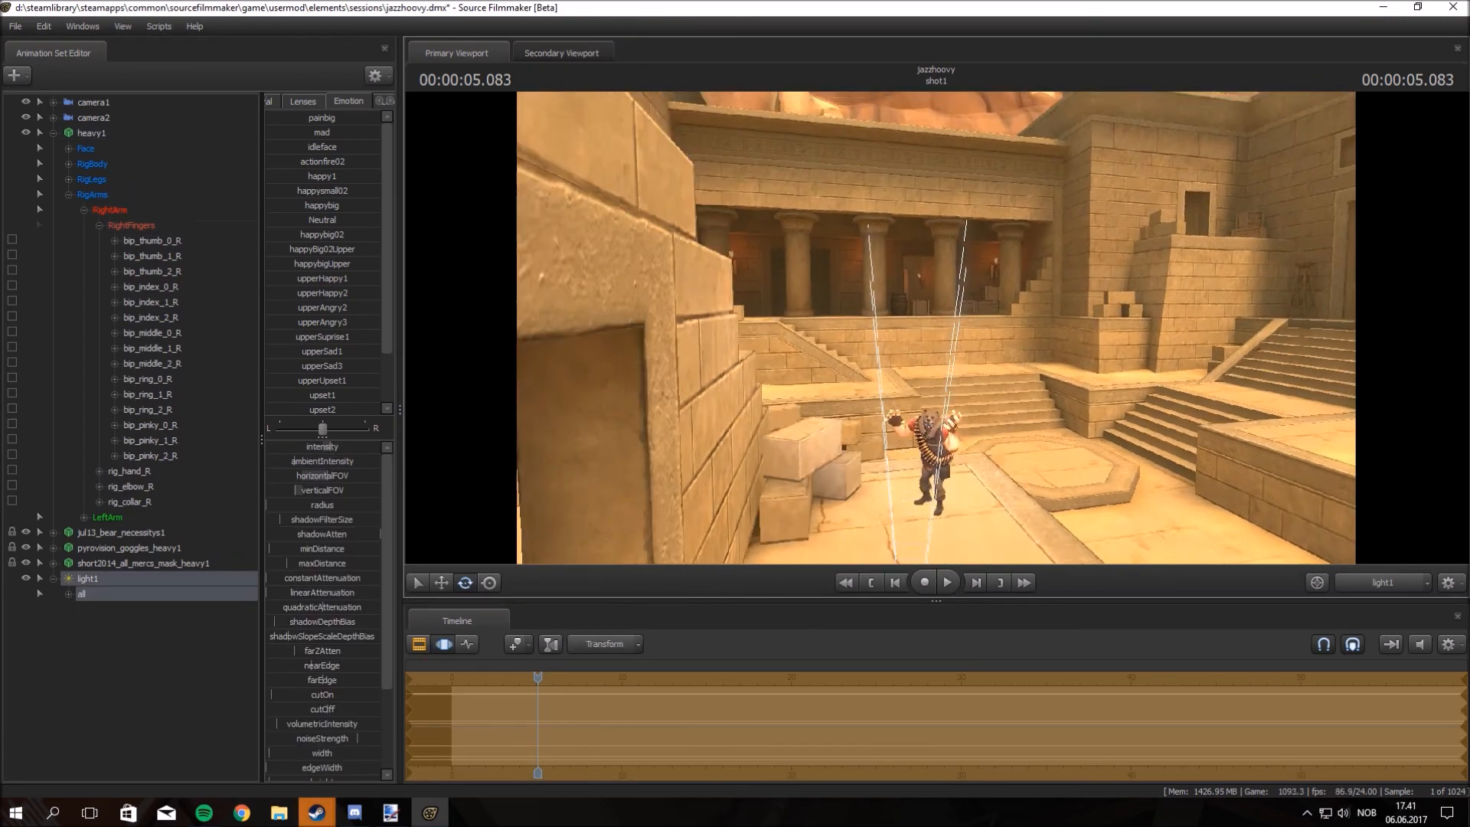